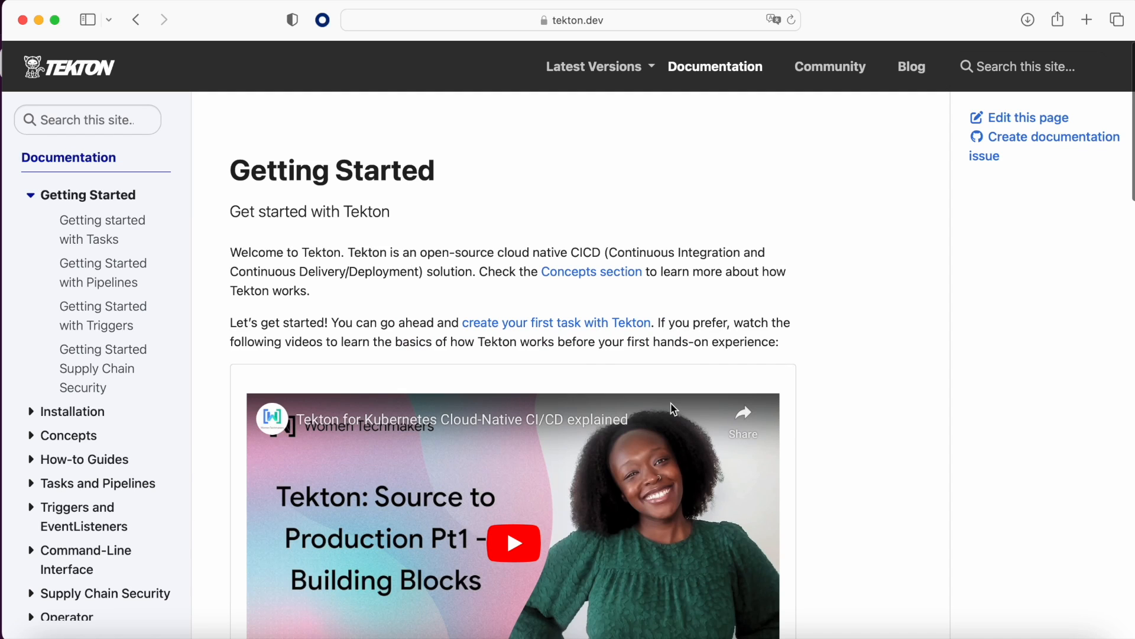
Scroll through the Tekton Getting Started page and its introductory videos.
scroll("down", 3)
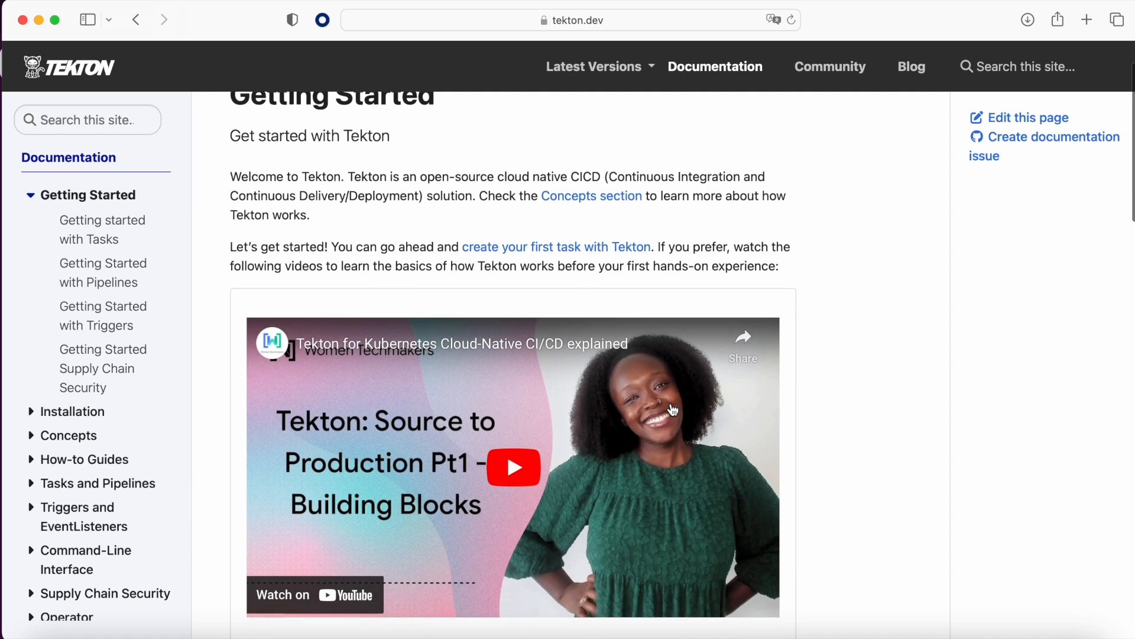
scroll("down", 3)
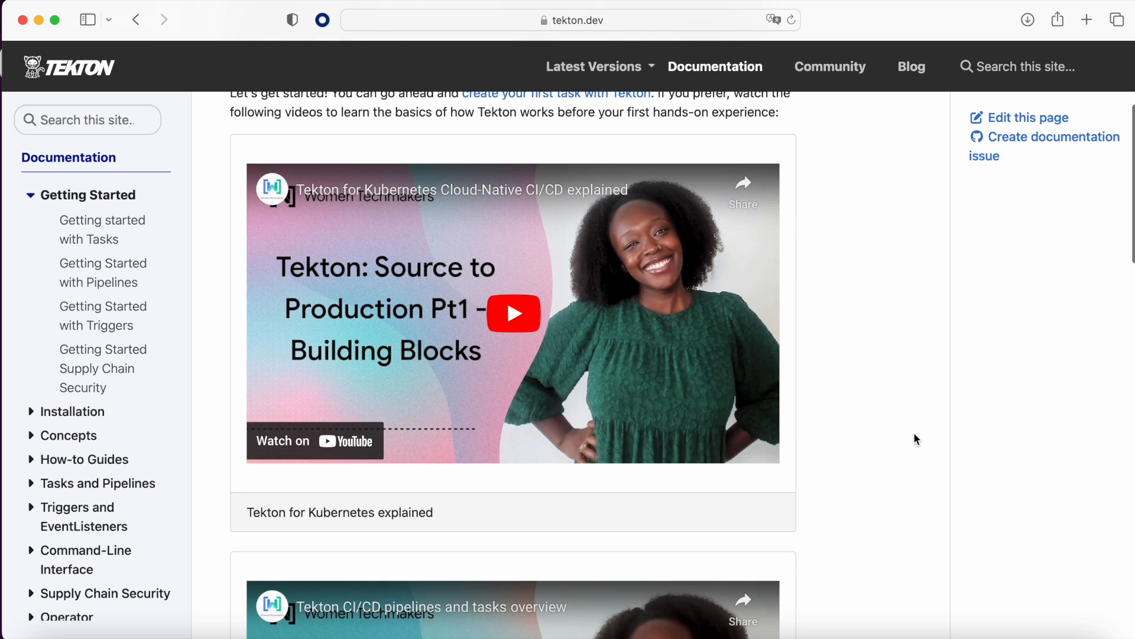
scroll("down", 3)
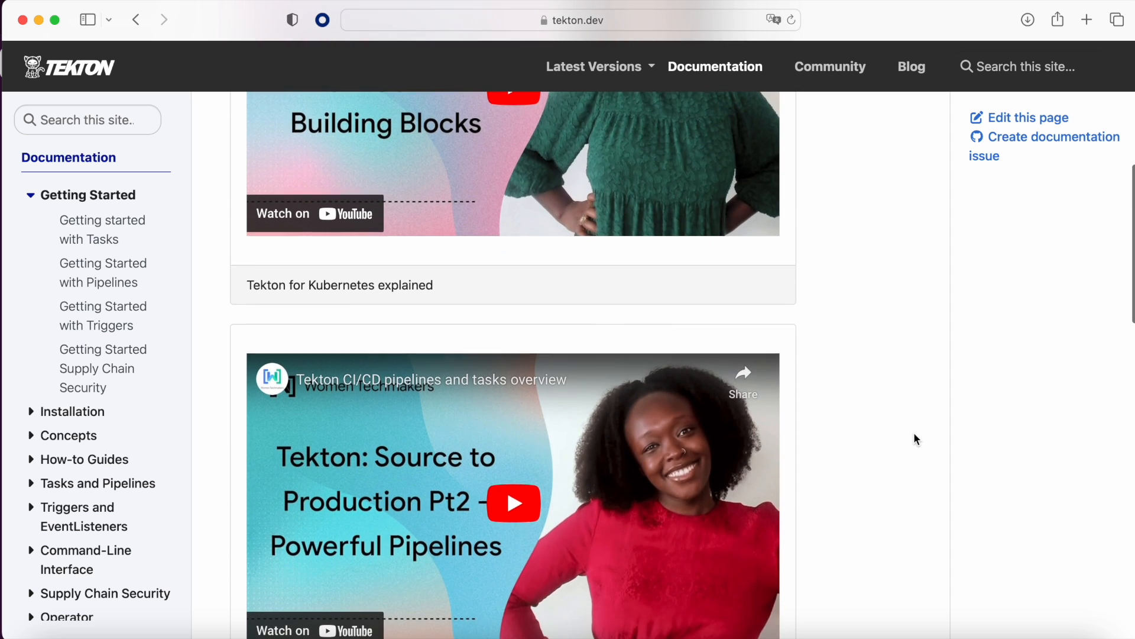
scroll("down", 3)
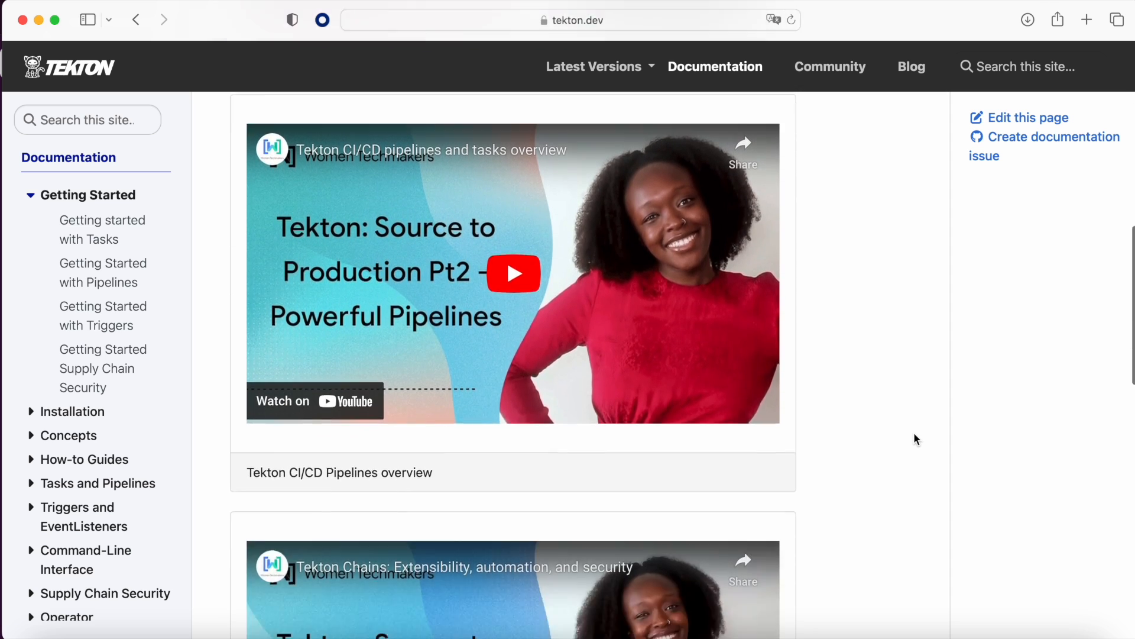
scroll("down", 3)
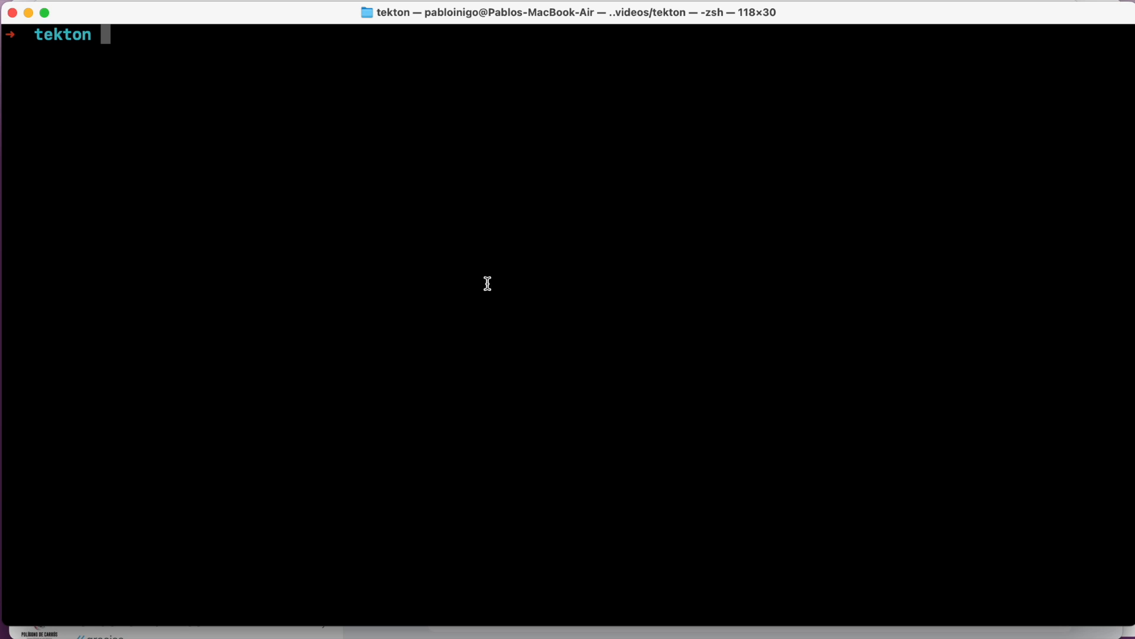
Apply the latest Tekton Pipelines release.yaml with kubectl apply --filename and follow the output.
type("kubectl apply --filename https://storage.googleapis.com/tekton-releases/pipeline/latest/release.yaml")
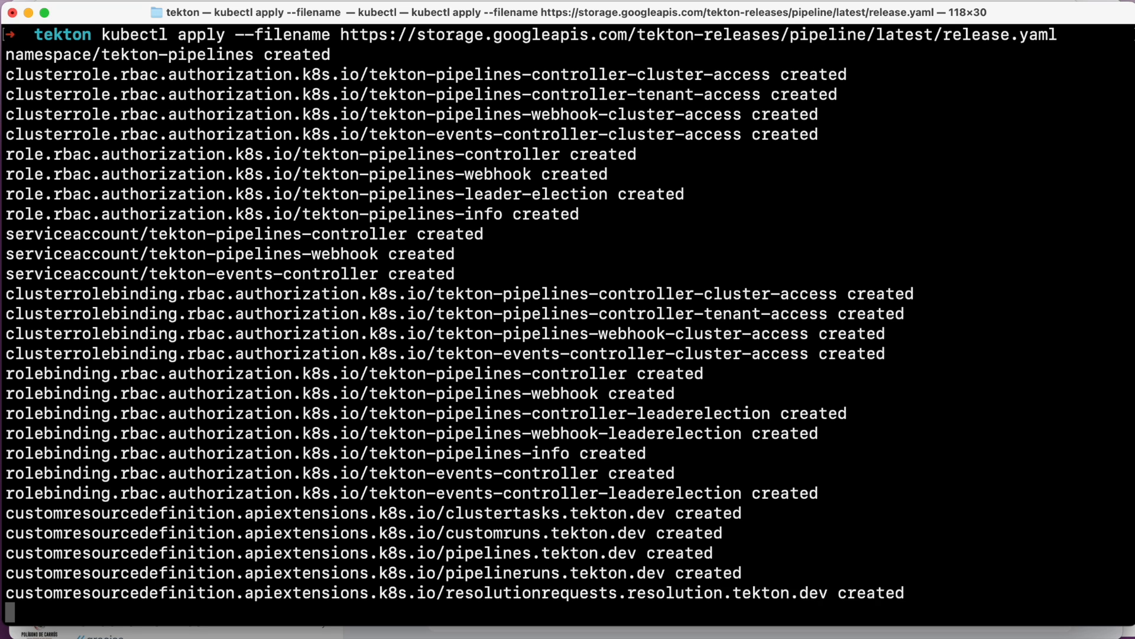
scroll("down", 3)
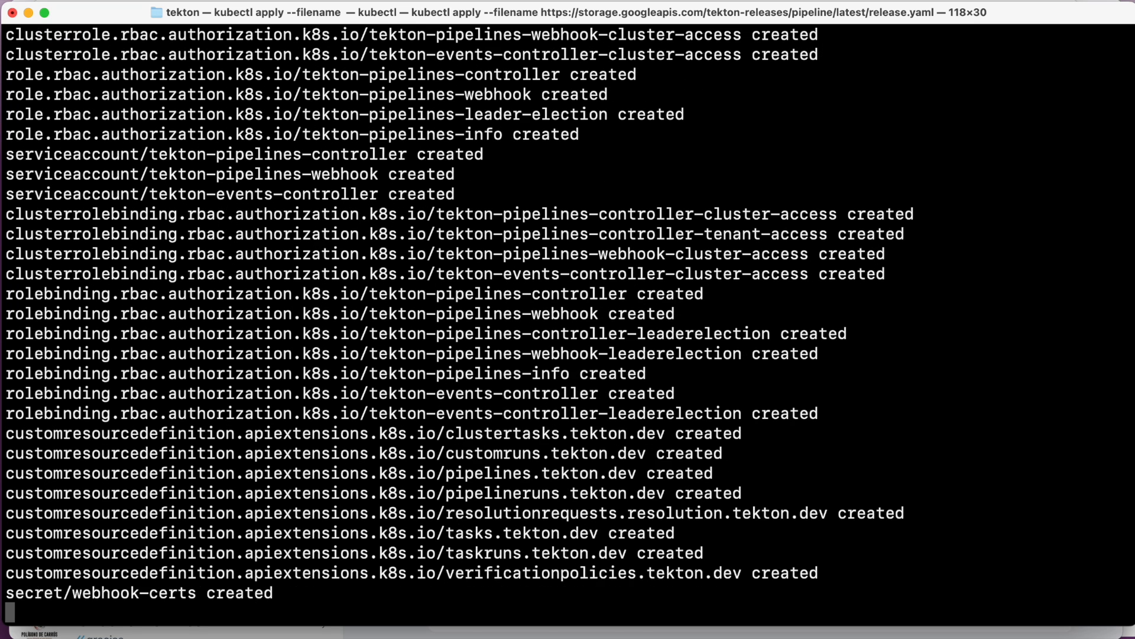
scroll("down", 3)
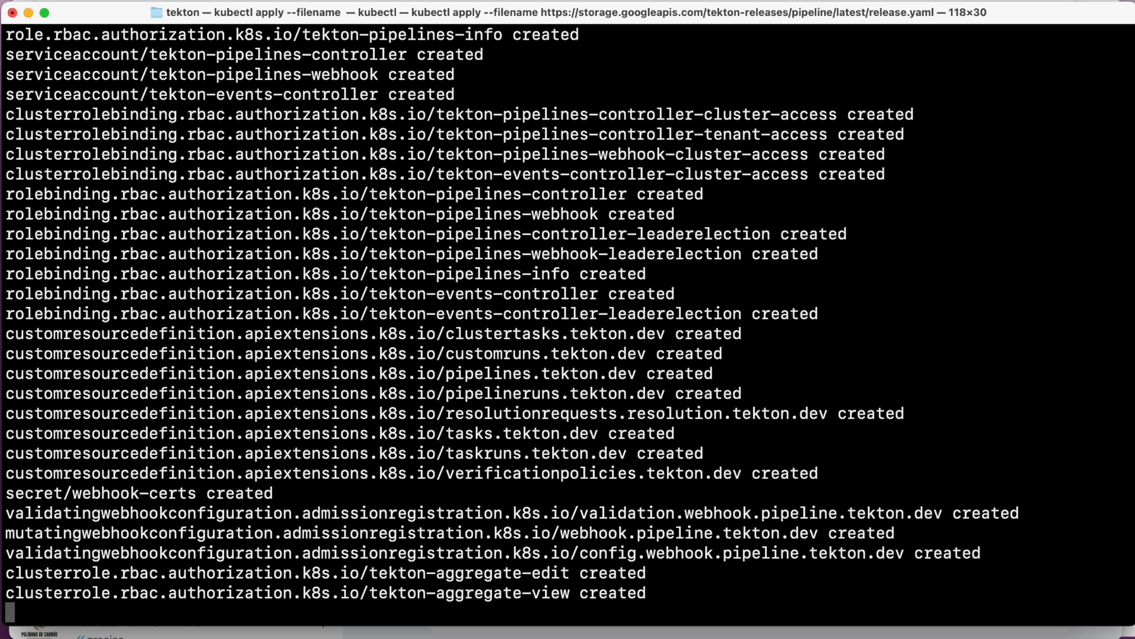
scroll("down", 3)
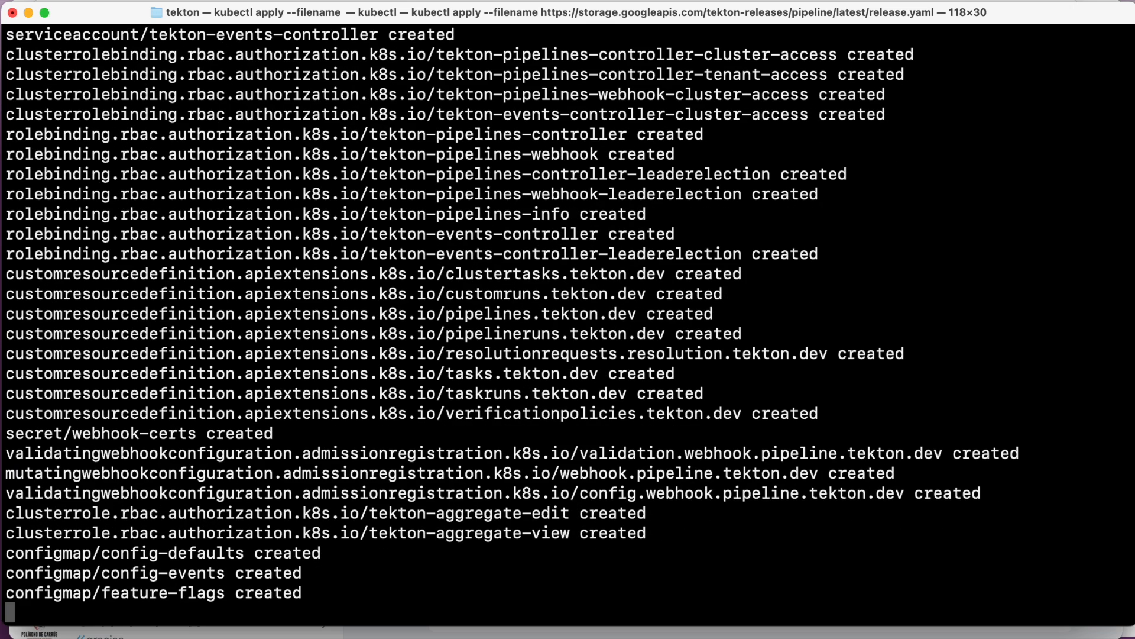
scroll("down", 3)
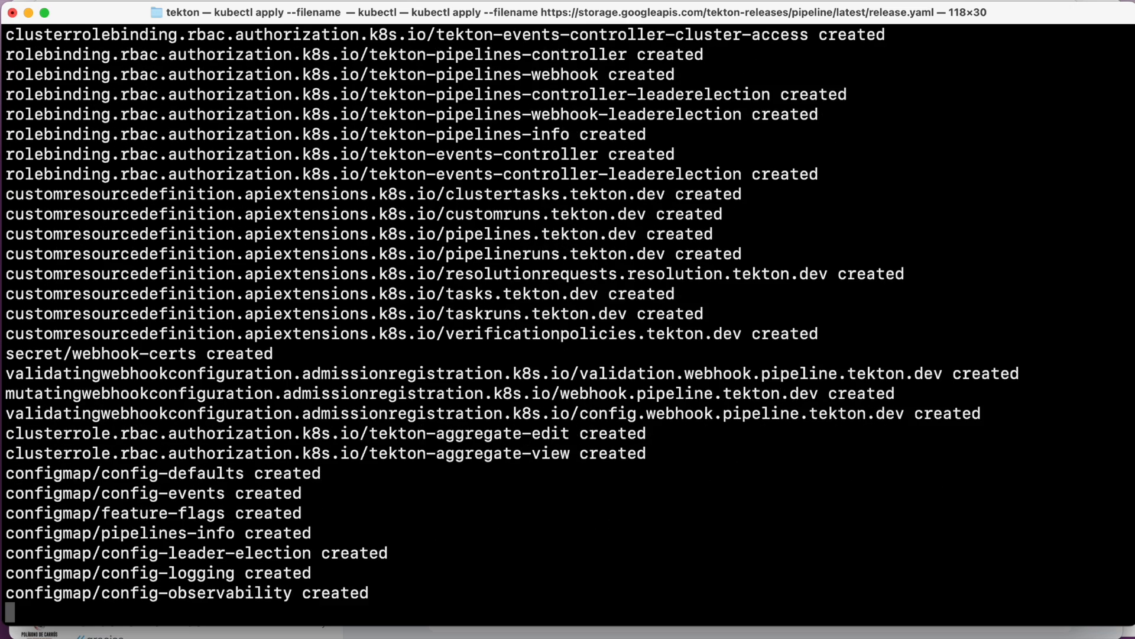
scroll("down", 3)
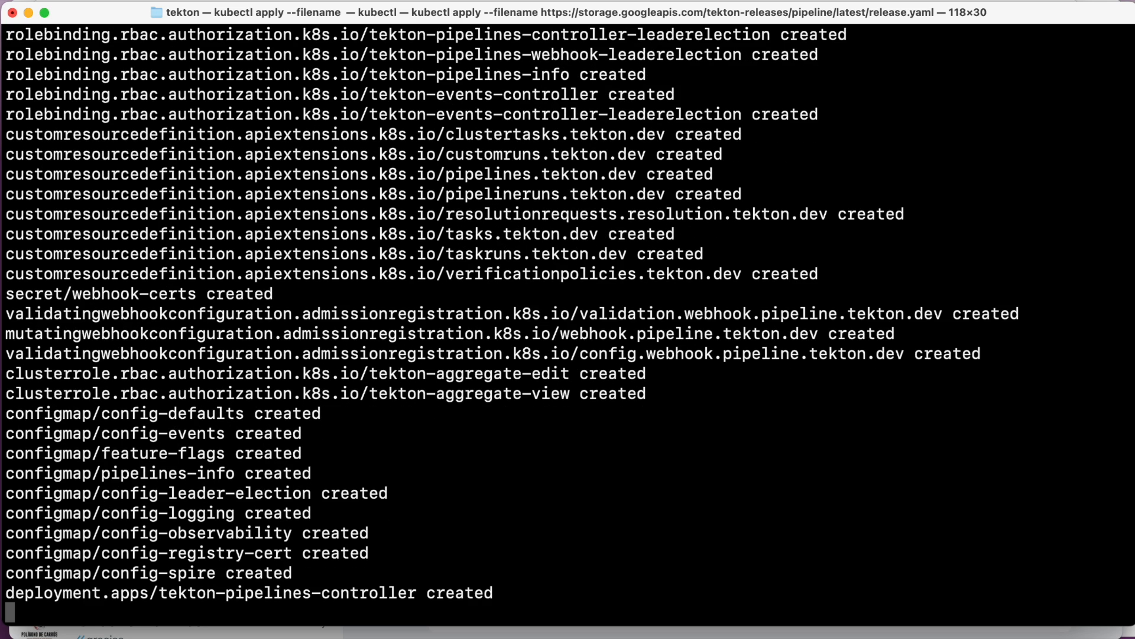
scroll("down", 3)
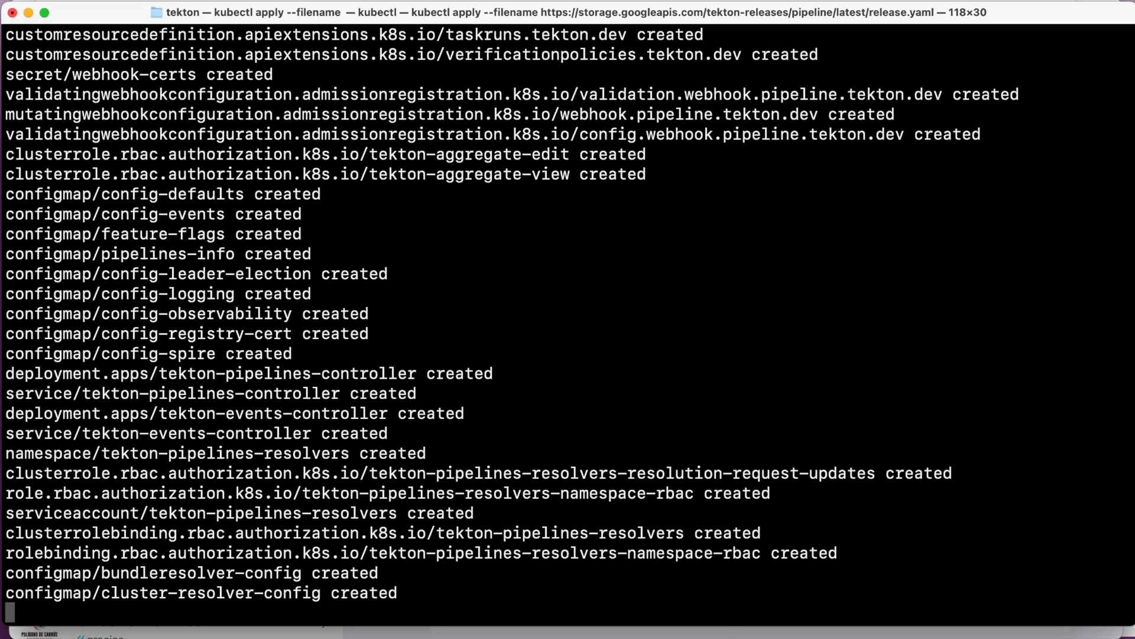
scroll("down", 3)
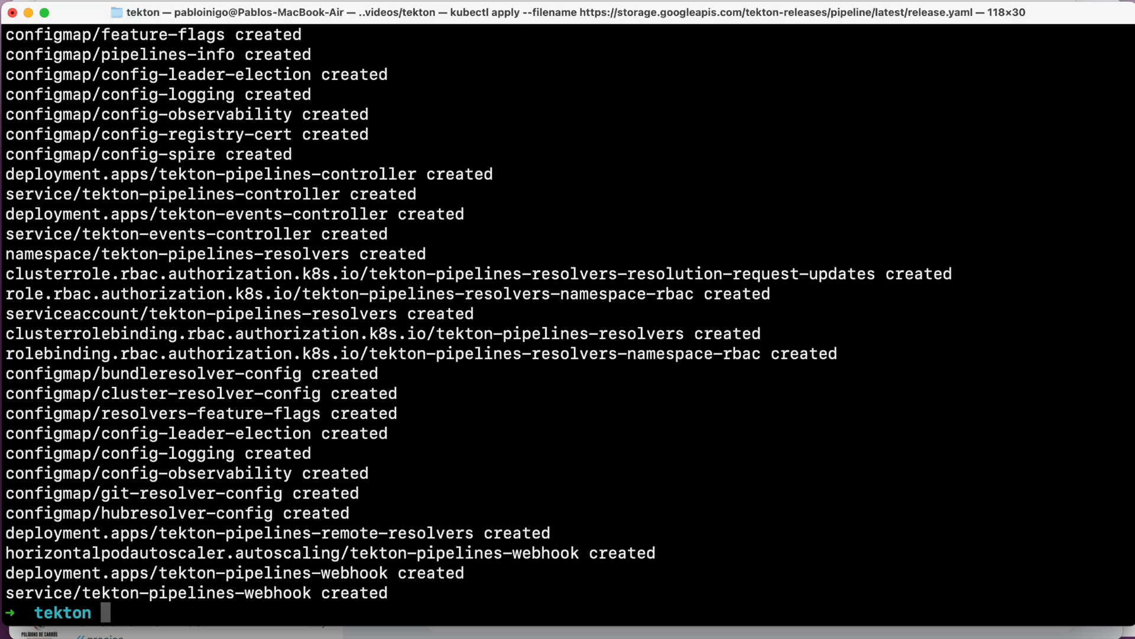
List the tekton-pipelines namespace pods to confirm they are Running.
type("kubectl get pods -n tekton-pipelines")
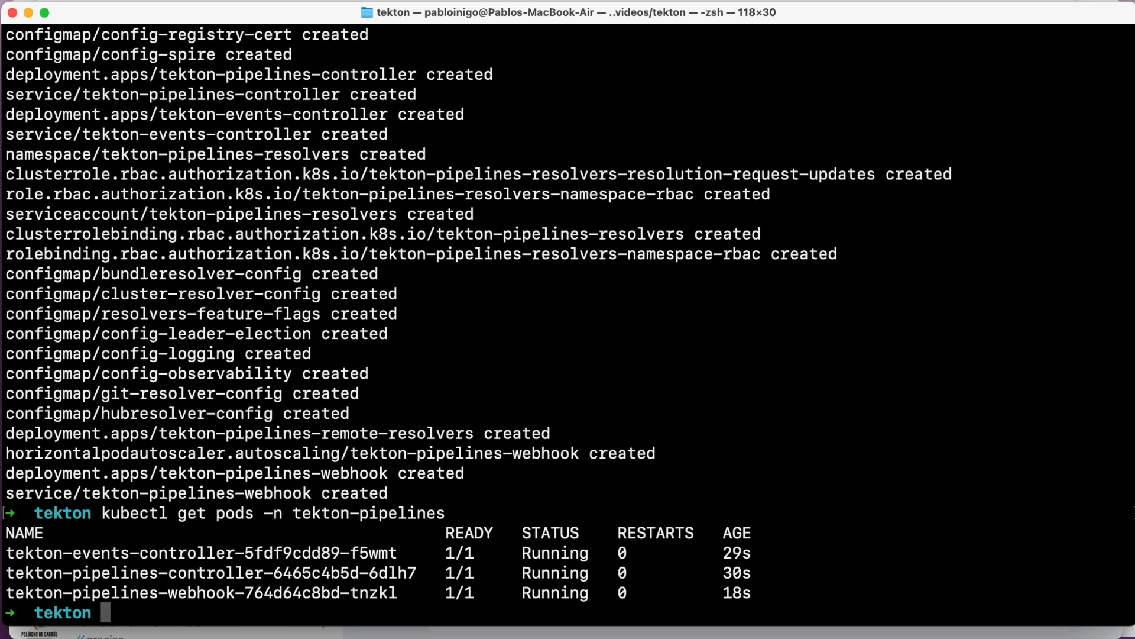
Begin a vi command for the hello task file.
type("vi hell")
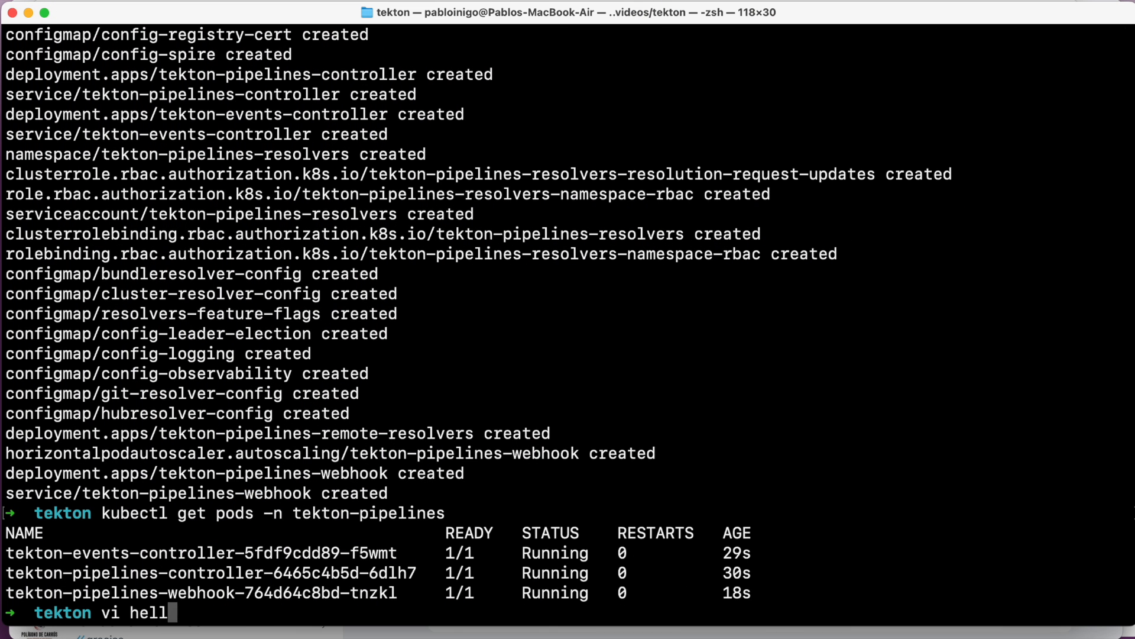
Open hello-task.yaml in vi to review the hello Task's say-hello step.
type("o-task.yaml")
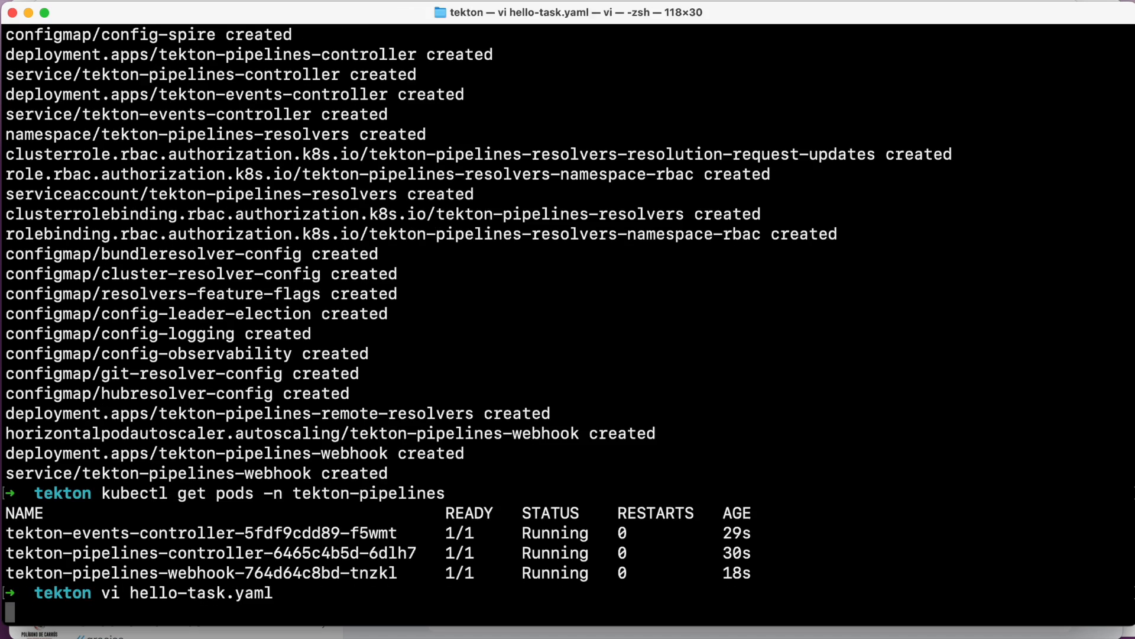
key("Enter")
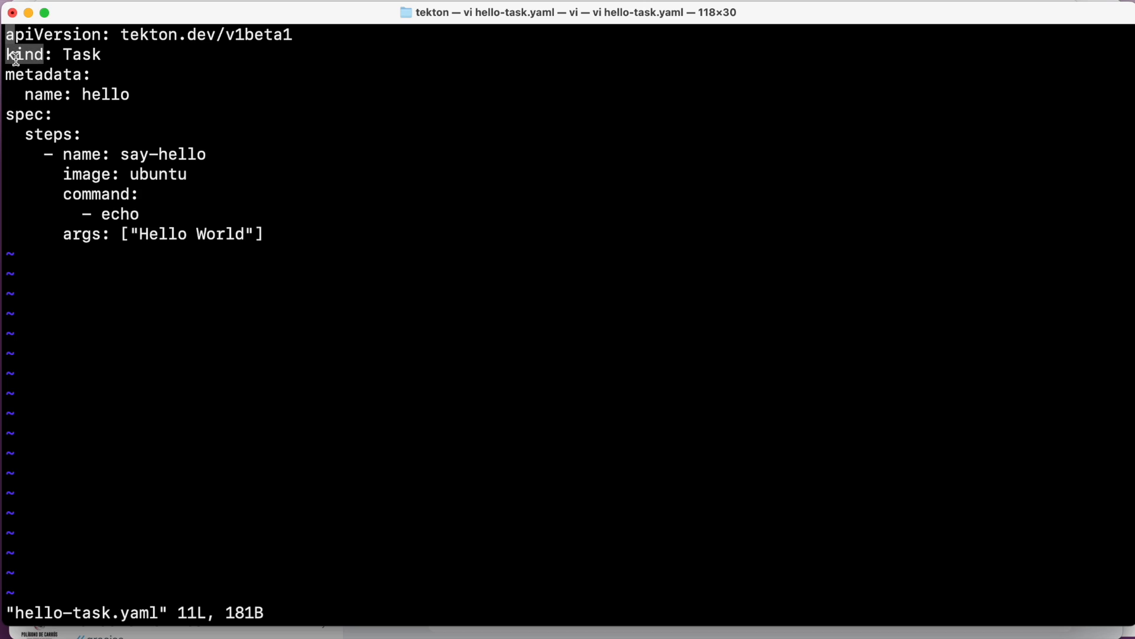
mouse_move(121, 94)
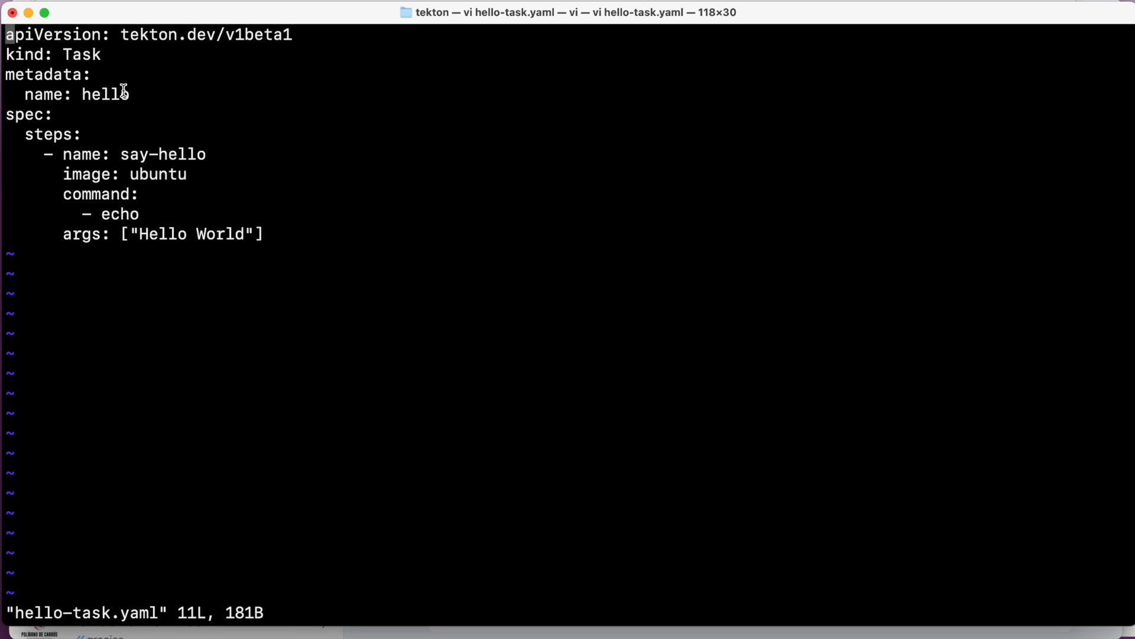
mouse_move(31, 152)
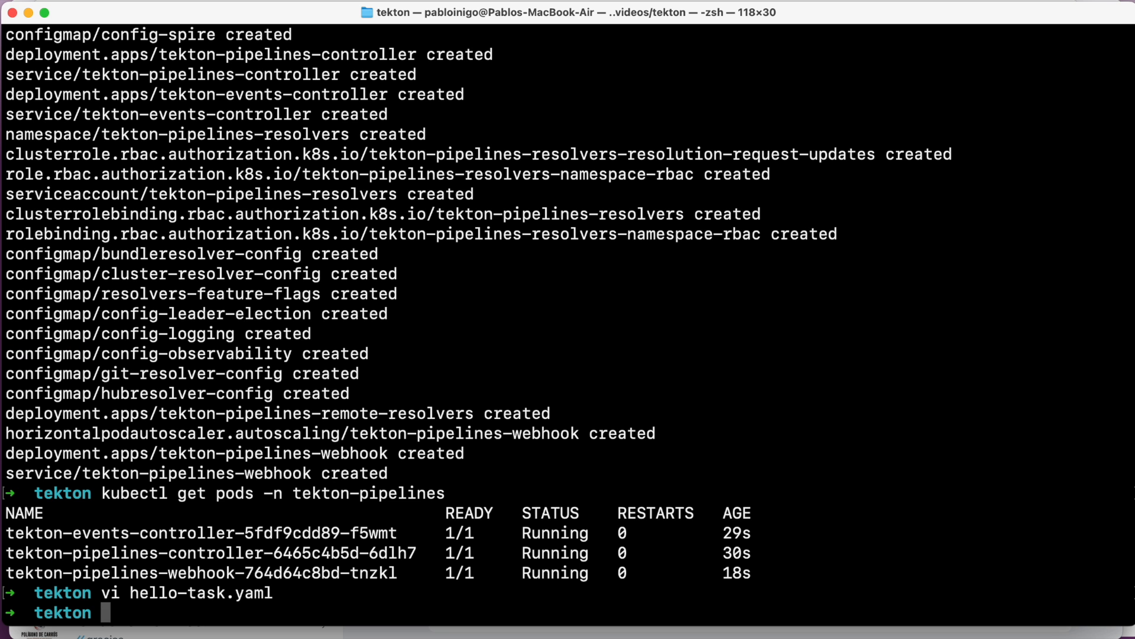
Enter kubectl apply -f hello-task.yaml to create the hello Task.
type("kubectl app")
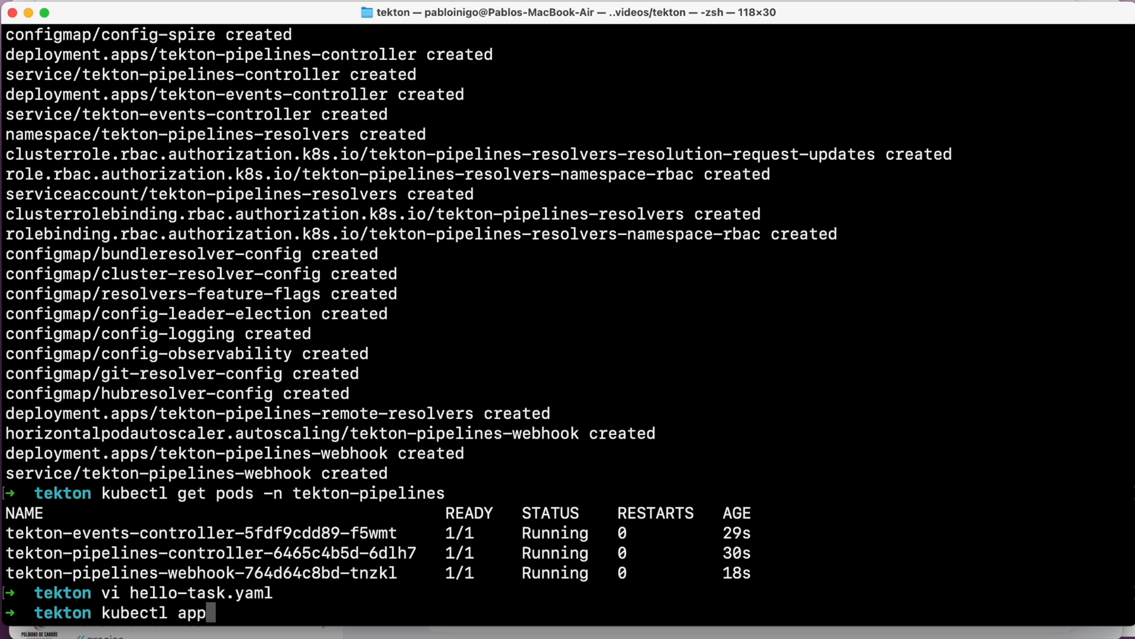
type("ly")
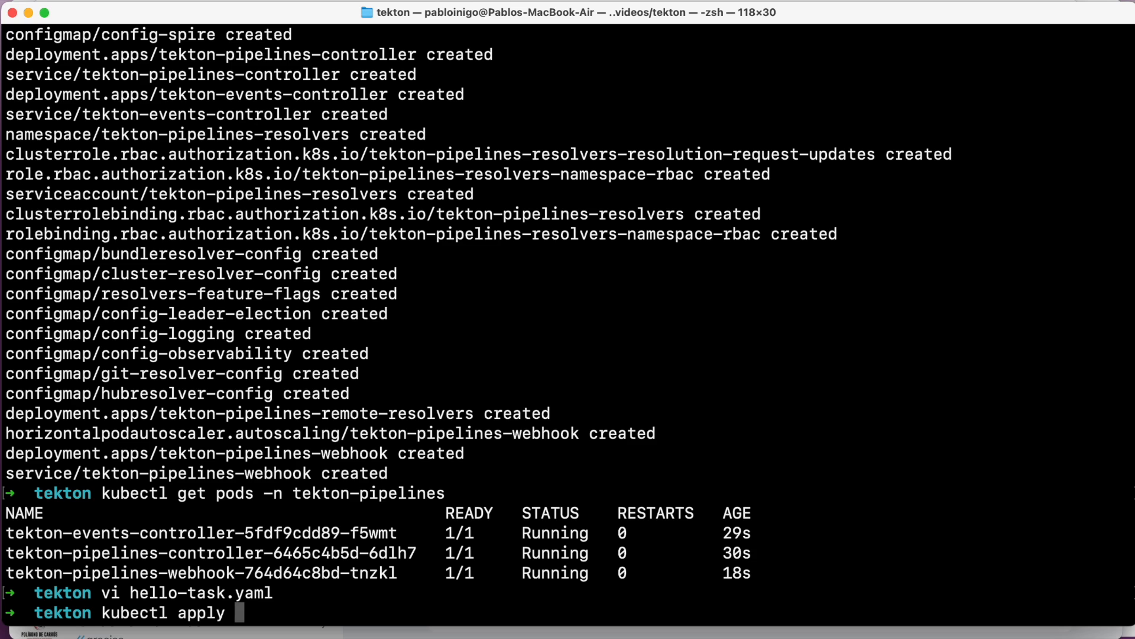
type("-f he")
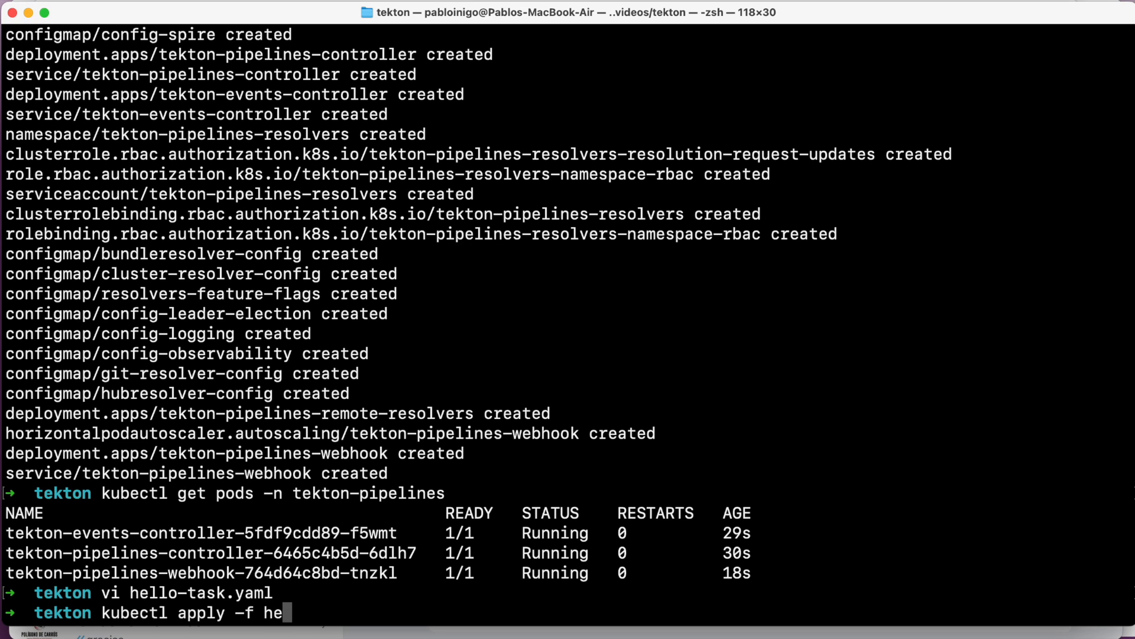
type("llo-task.yaml")
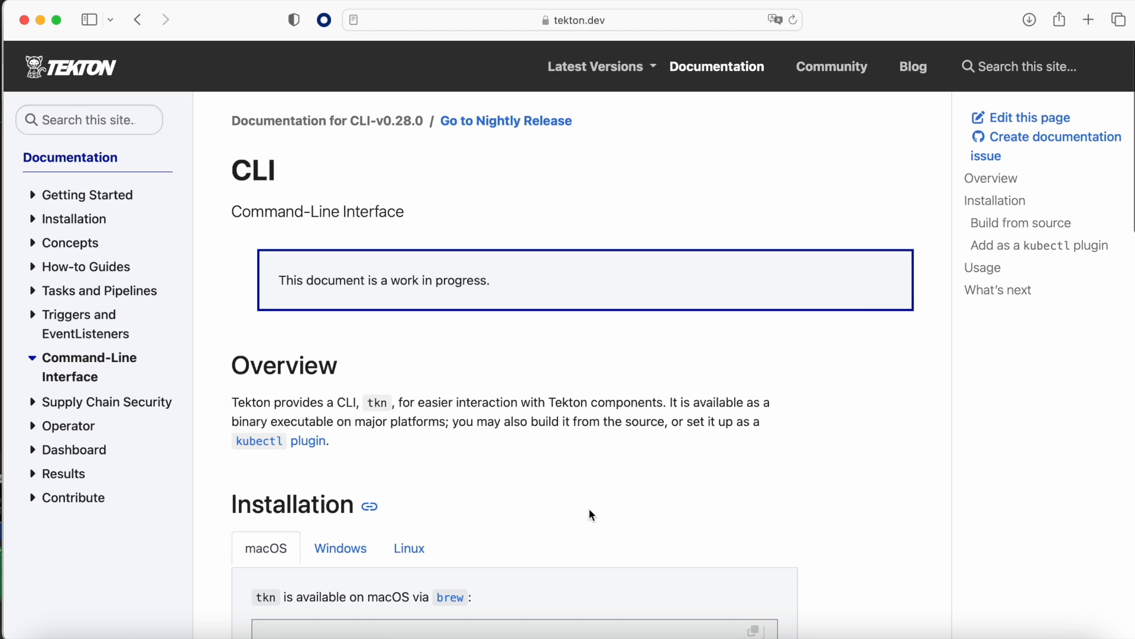
Scroll to the tkn Installation section and show the Windows instructions.
scroll("down", 3)
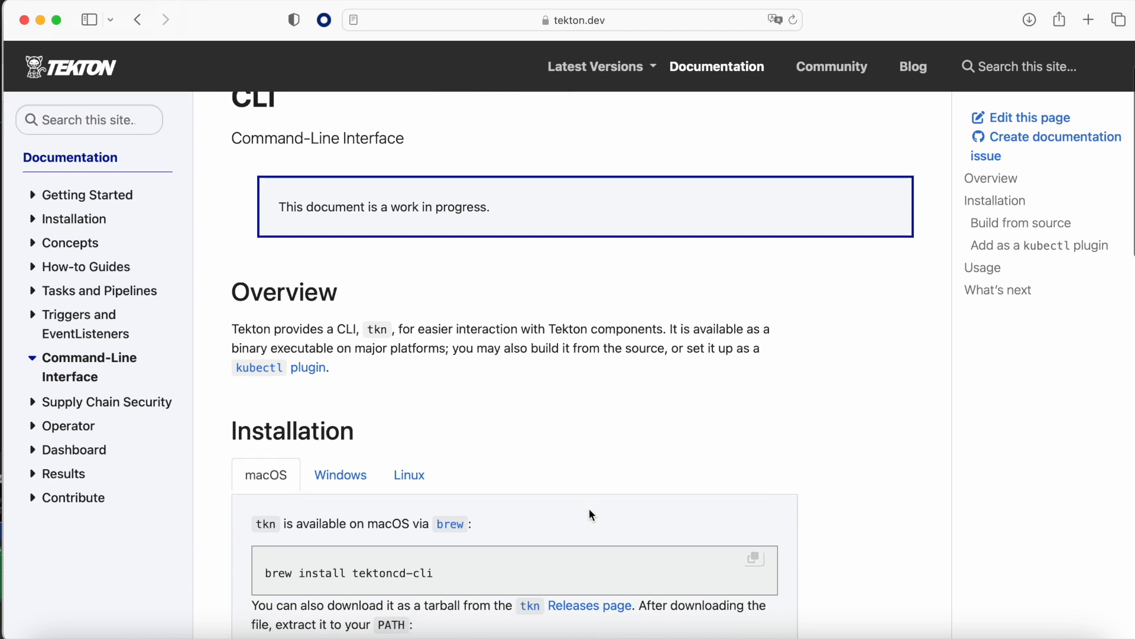
scroll("down", 3)
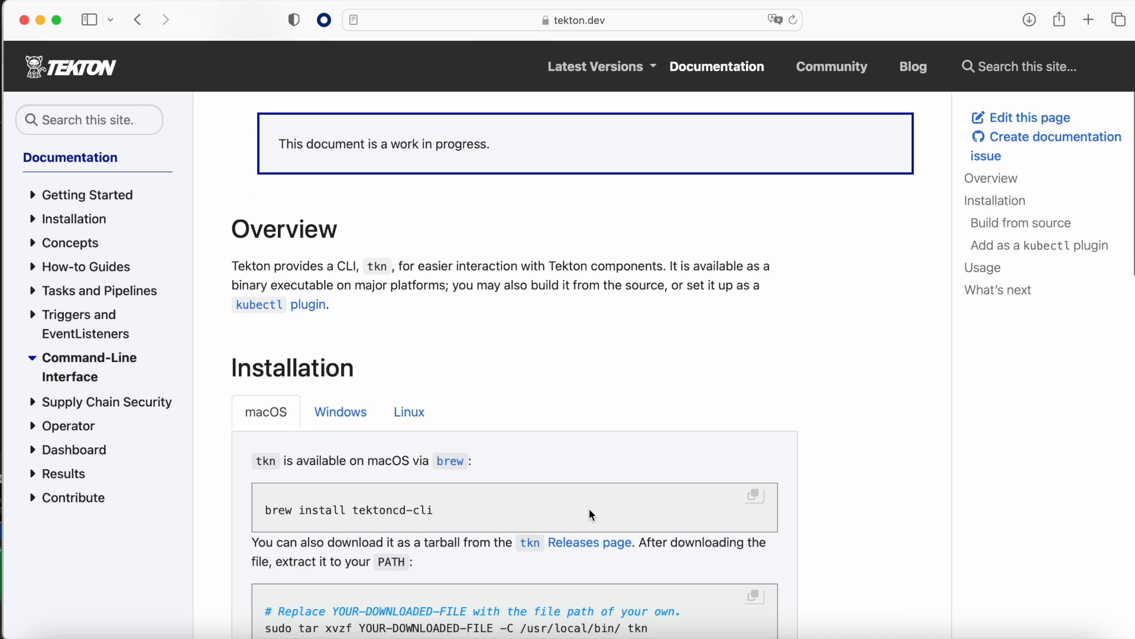
scroll("down", 3)
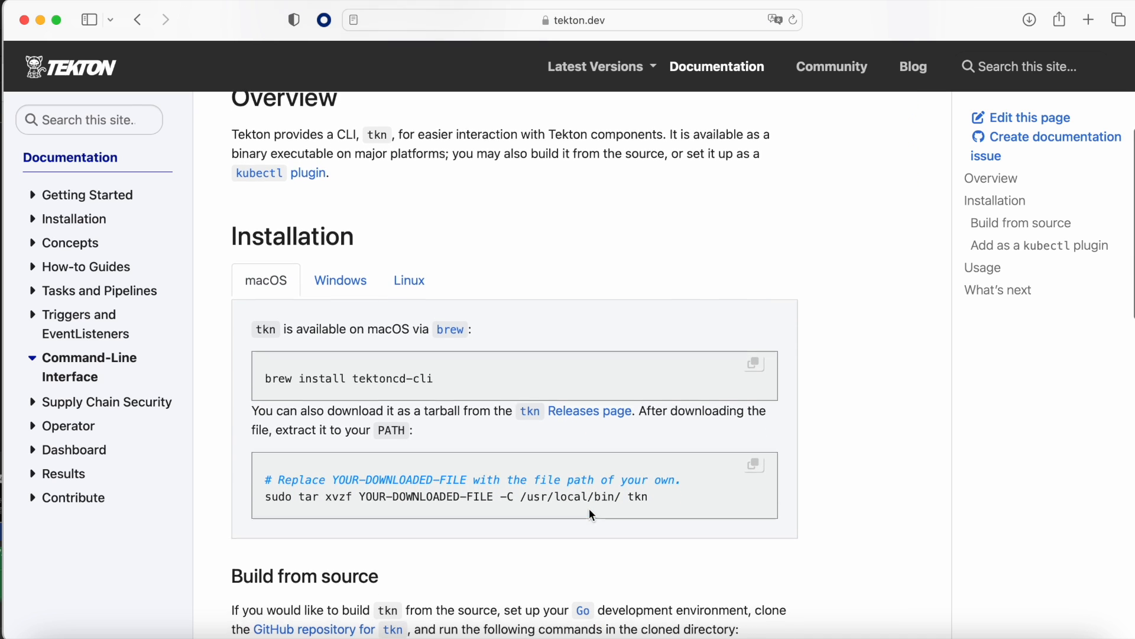
scroll("down", 3)
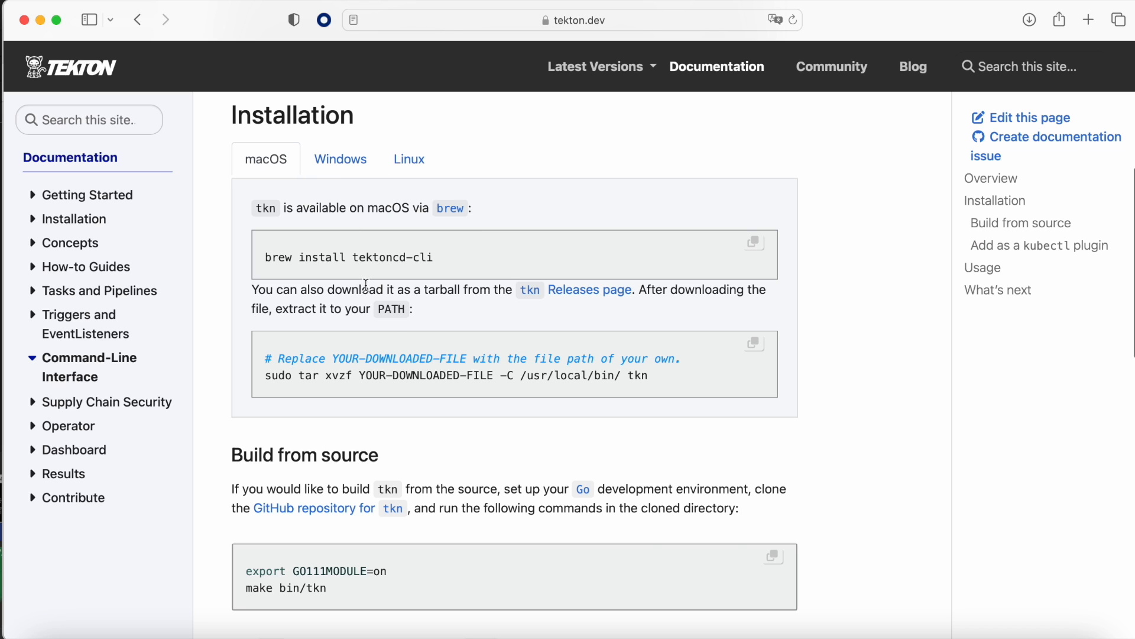
mouse_move(387, 158)
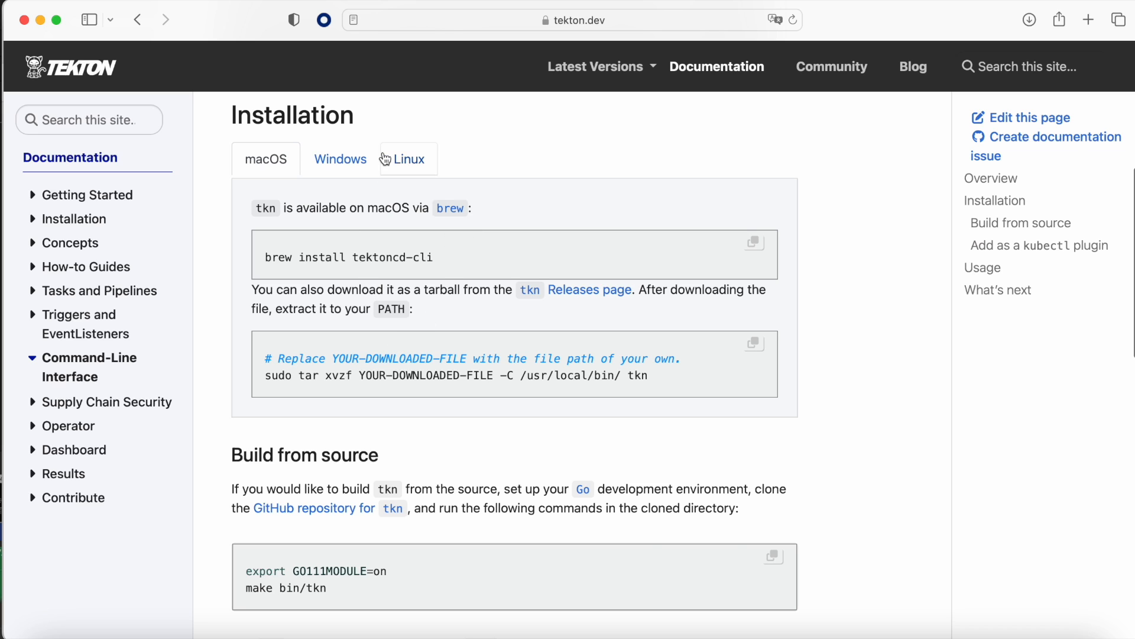
left_click(340, 159)
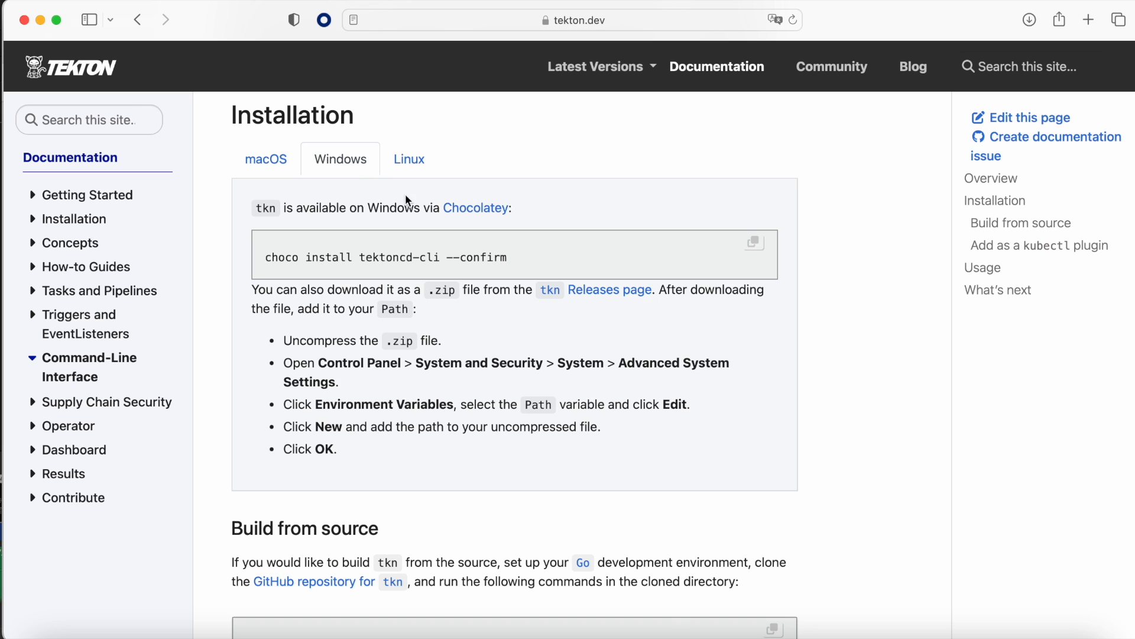
mouse_move(522, 191)
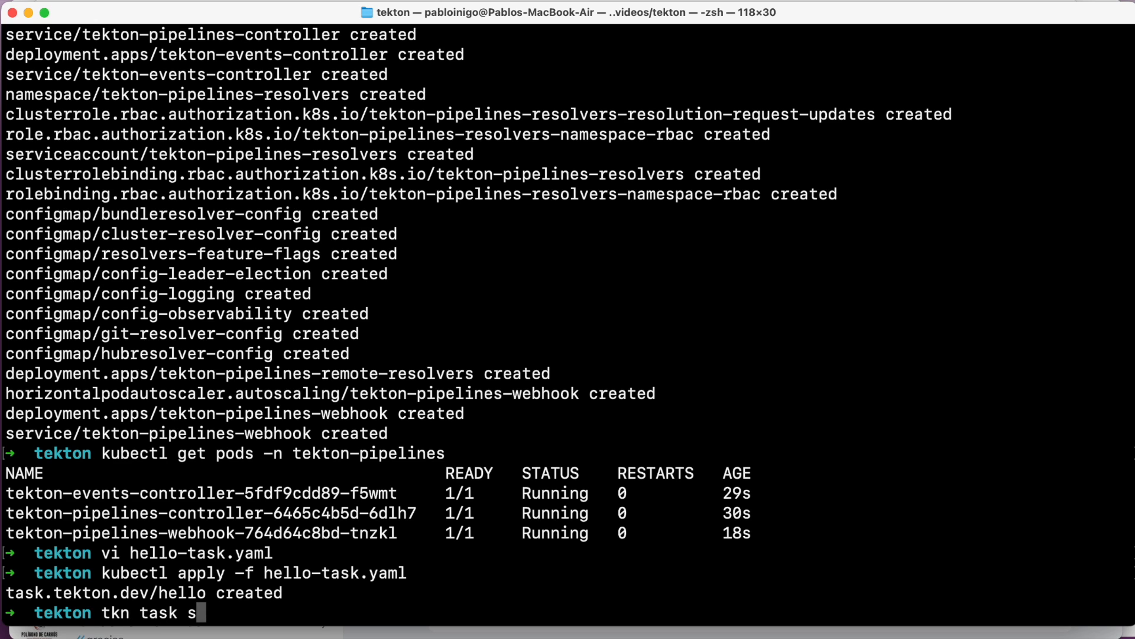
Run the hello Task with tkn task start --showlog, then begin opening hello-pipeline.yaml.
type("tart --s")
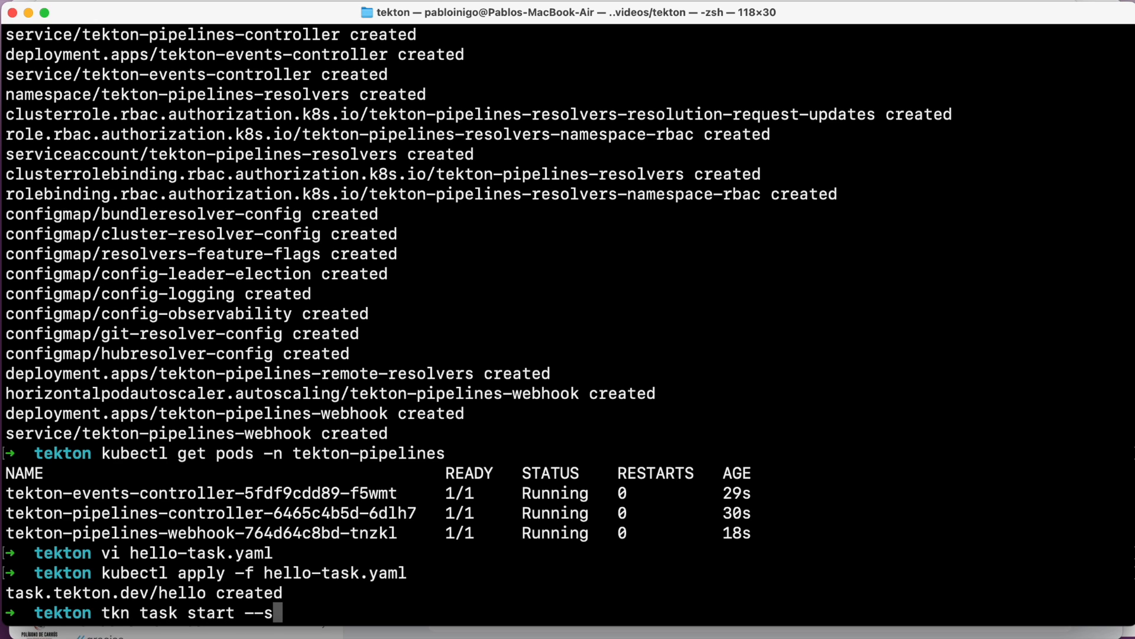
type("howlog")
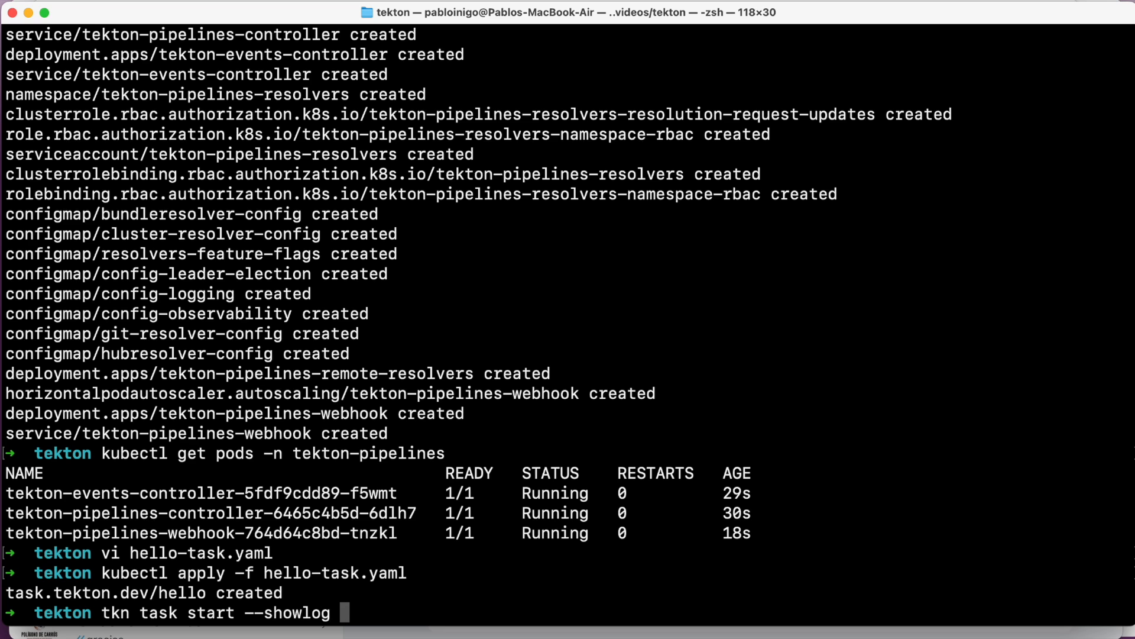
type("hellop")
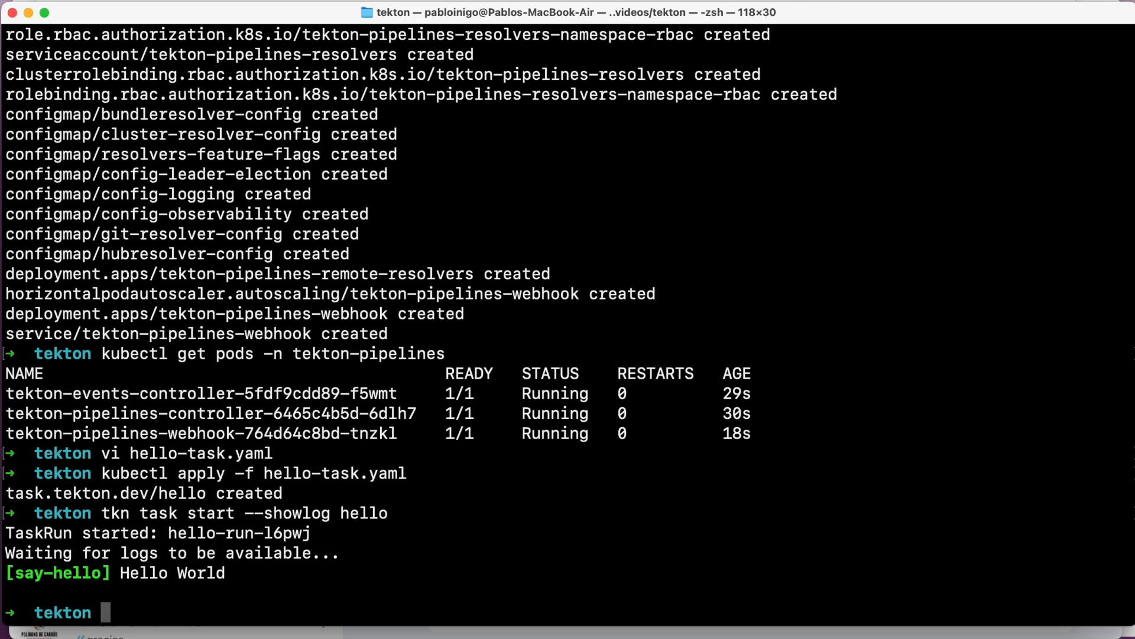
type("vi hello-pipeline.yaml")
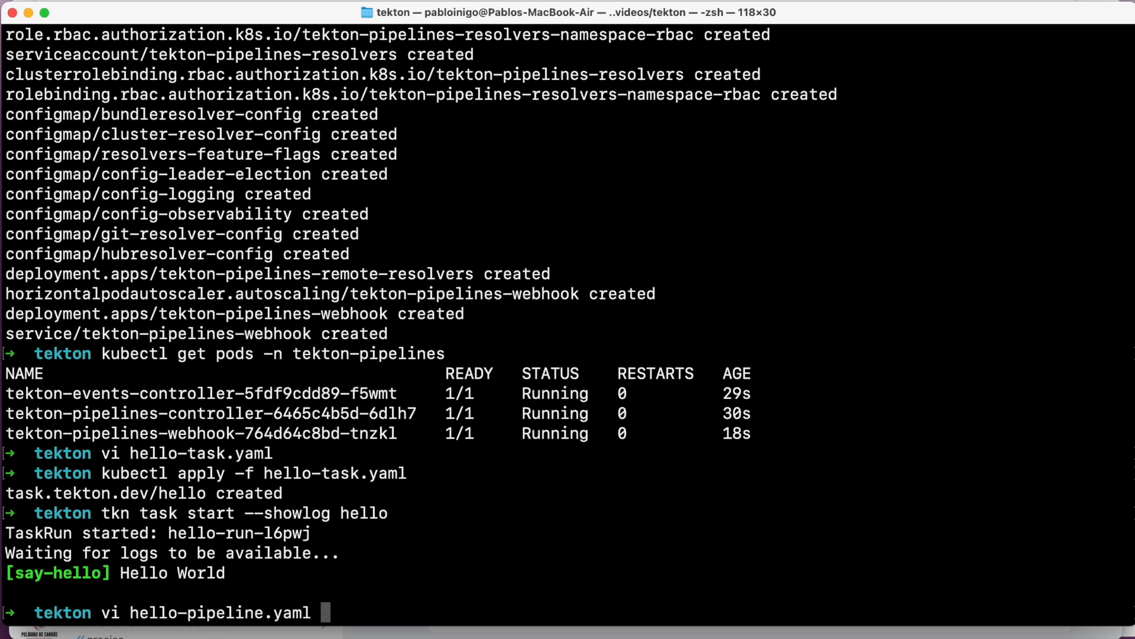
Review hello-pipeline.yaml's greet task referencing hello in vi, then quit with :q.
key("Enter")
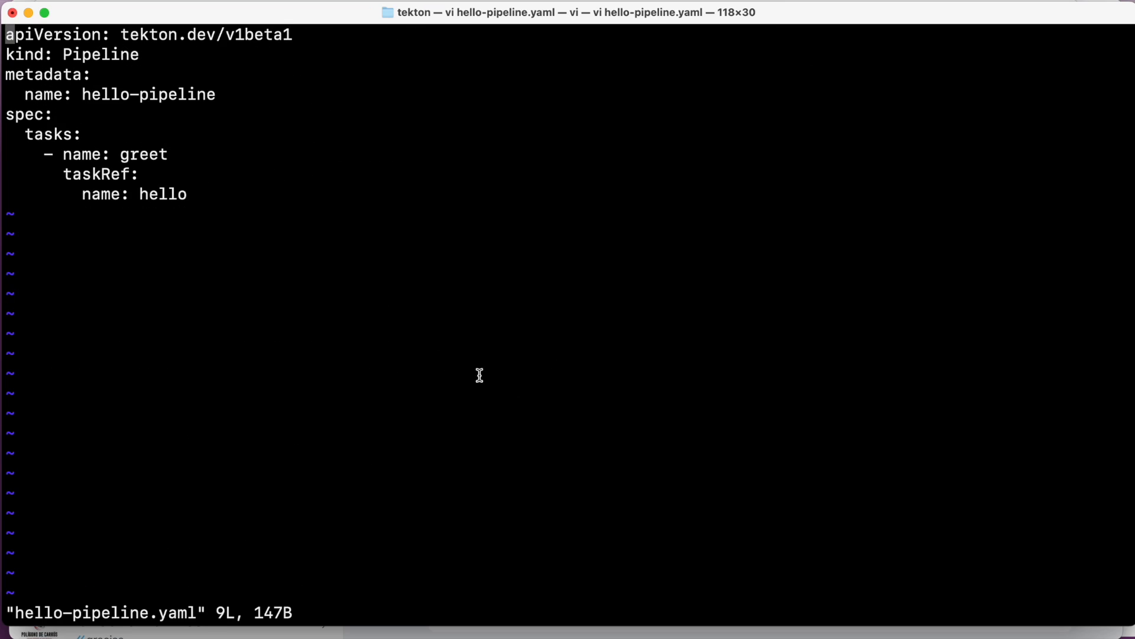
mouse_move(78, 134)
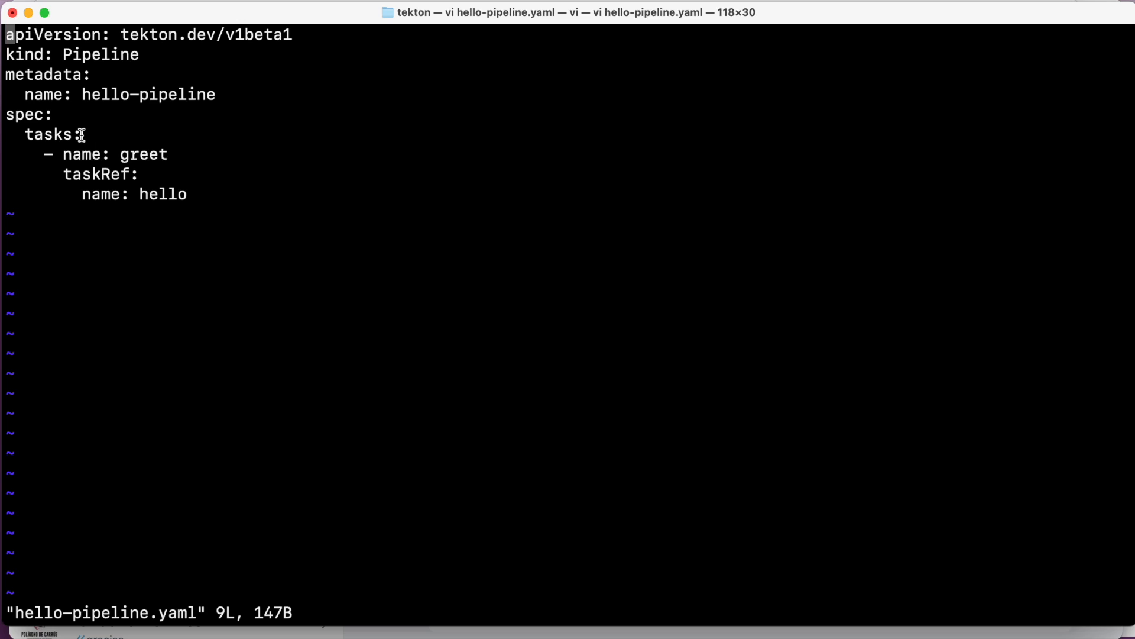
mouse_move(84, 57)
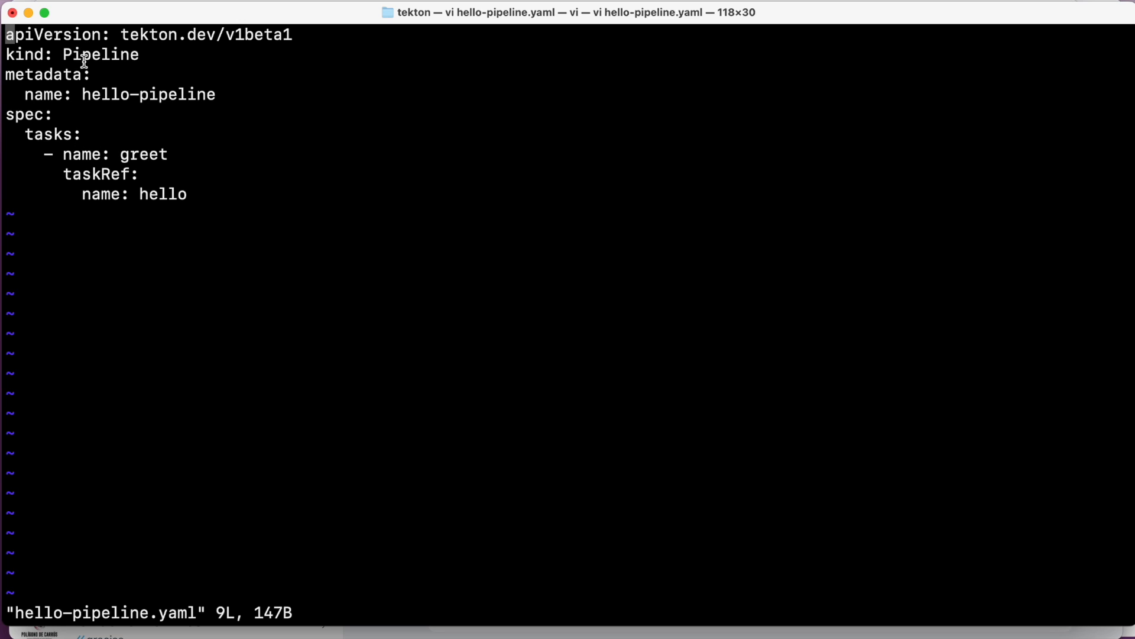
mouse_move(92, 79)
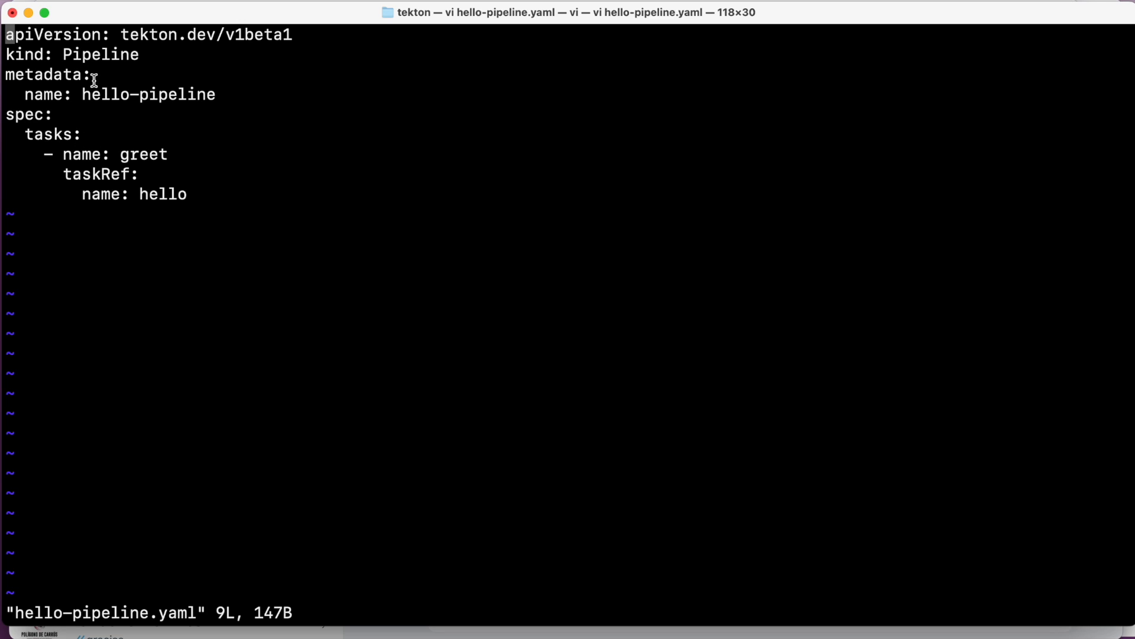
mouse_move(181, 195)
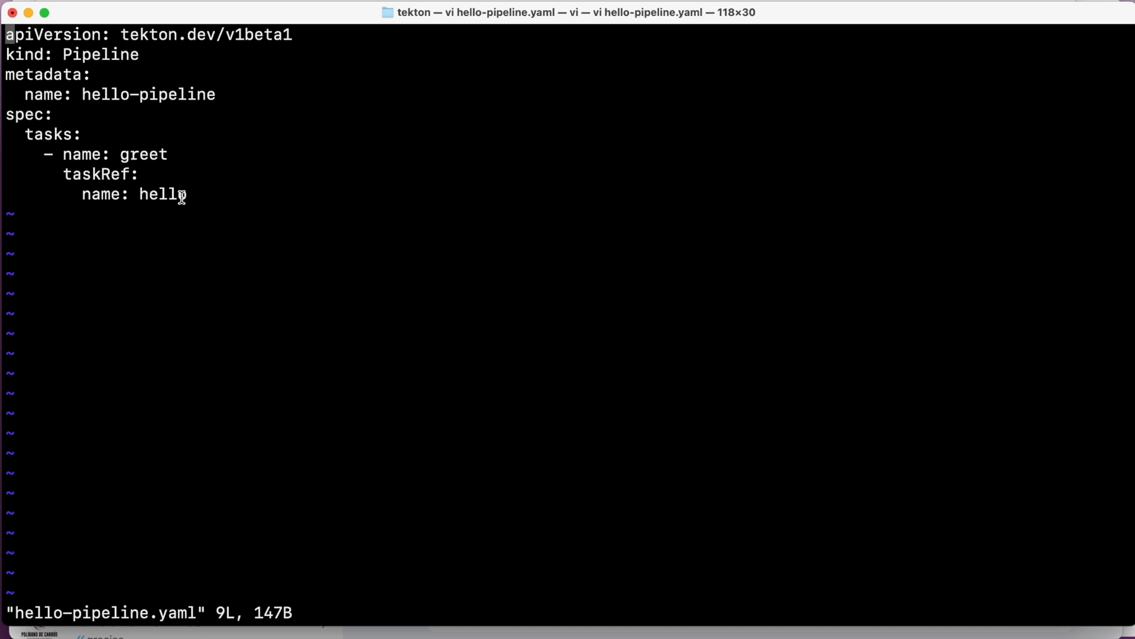
mouse_move(196, 190)
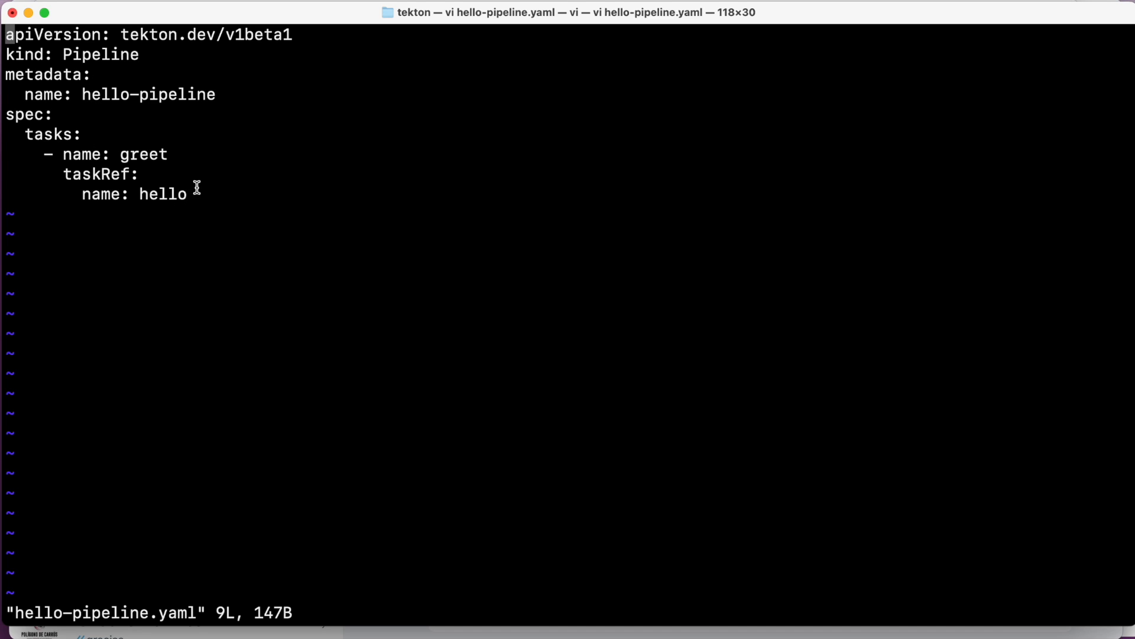
double_click(162, 194)
type(":")
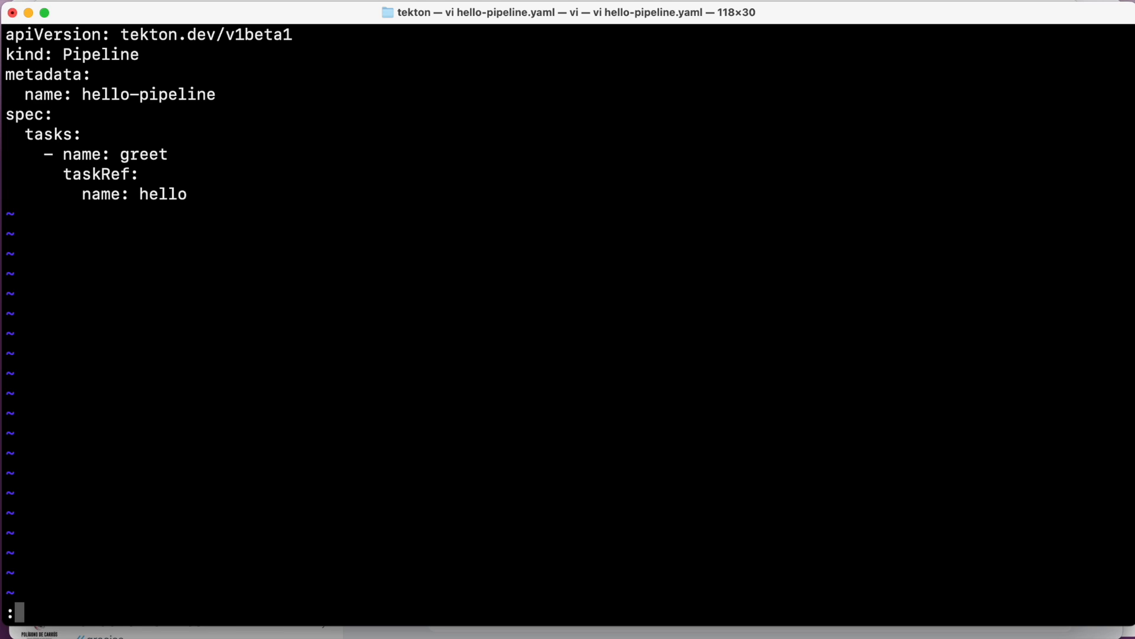
type("q")
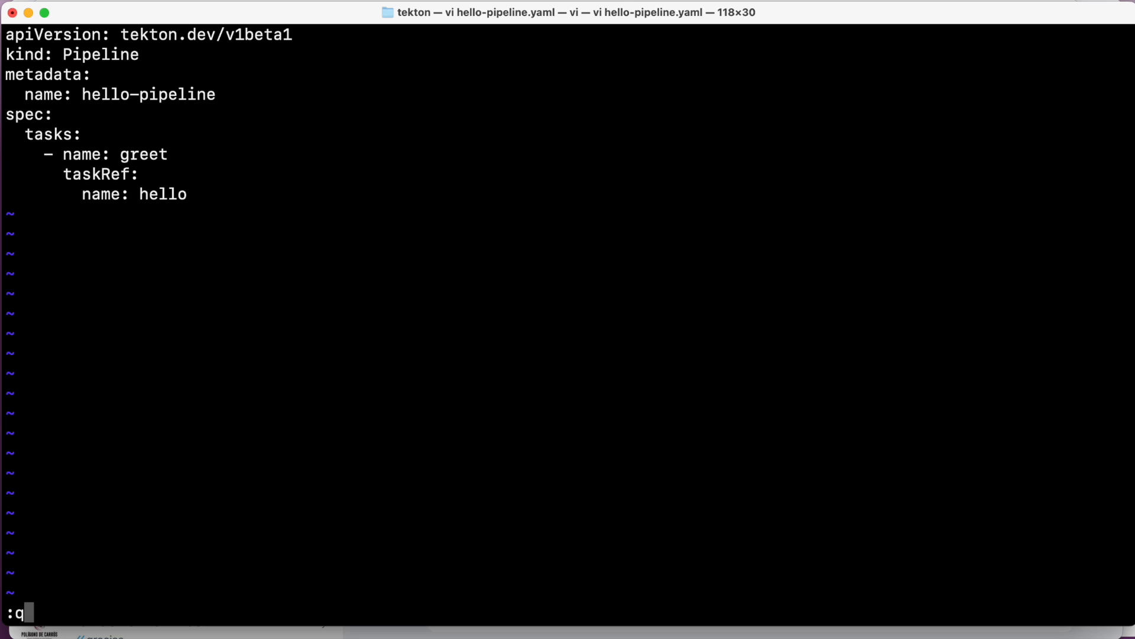
key("Enter")
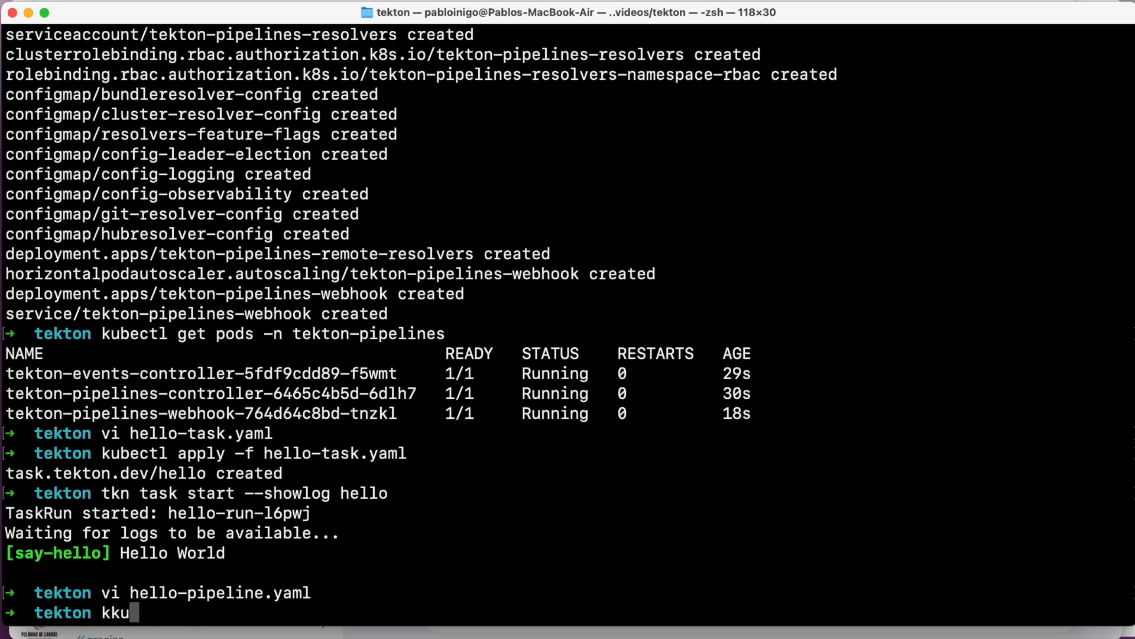
Create hello-pipeline with kubectl apply -f hello-pipeline.yaml.
type("ubectl")
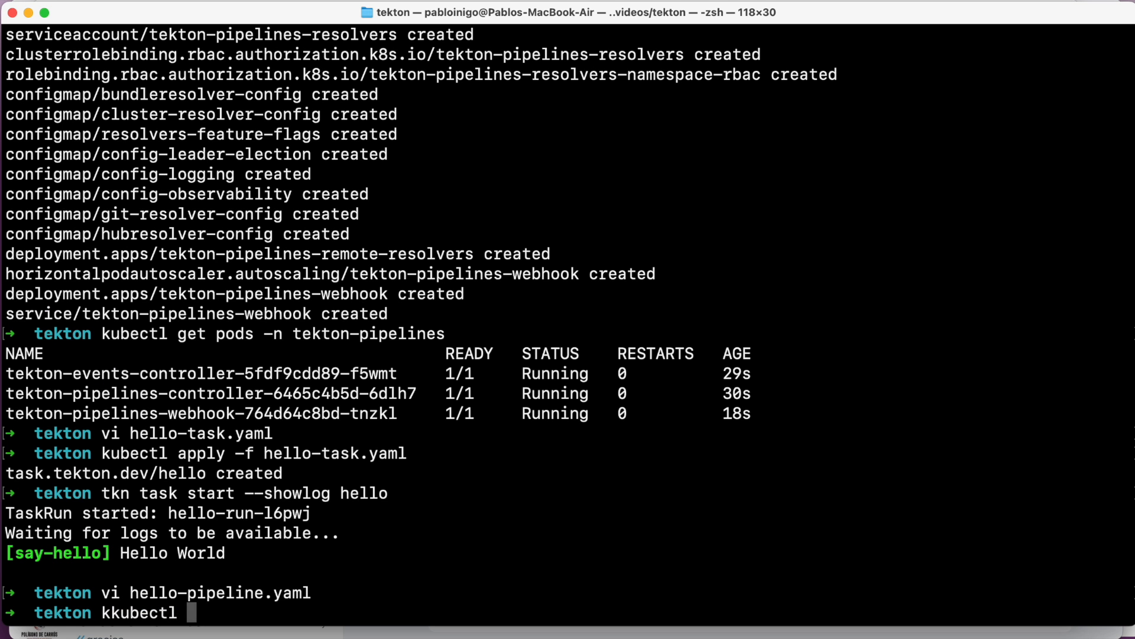
type("apply -f")
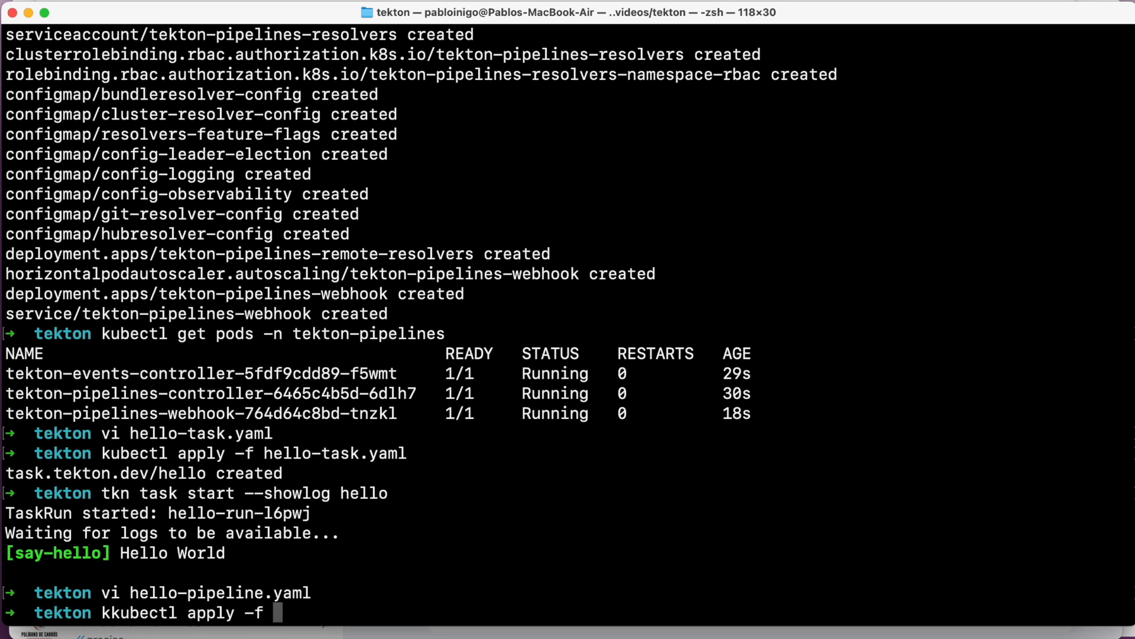
type("hello-pipeline.yaml")
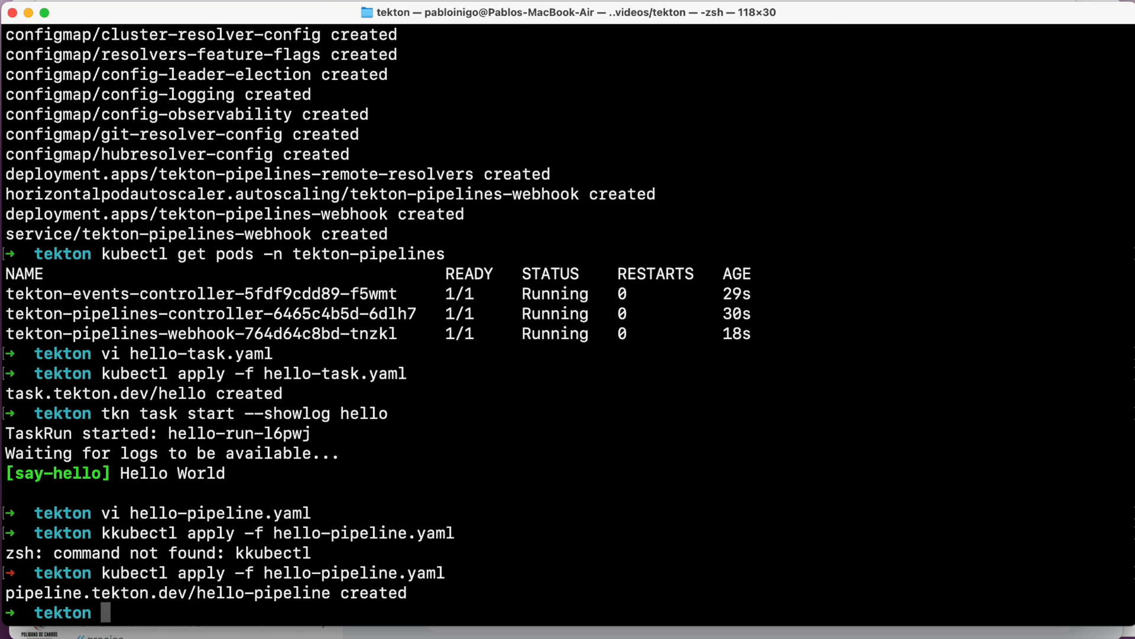
Start hello-pipeline with tkn pipeline start --showlog, printing Hello World.
type("t")
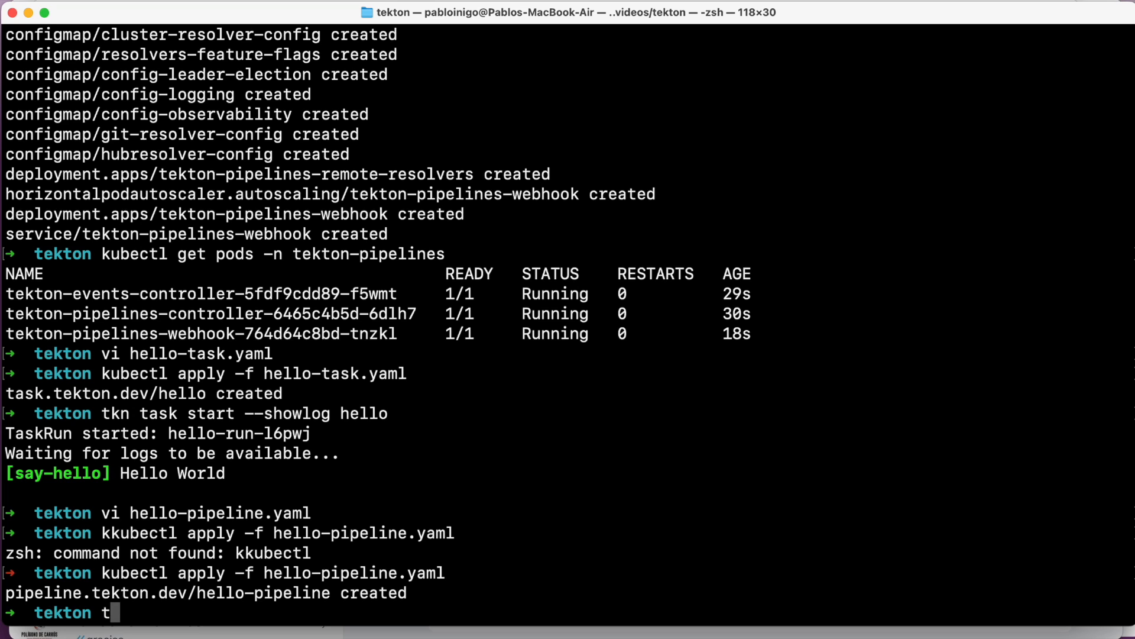
type("kn pipe")
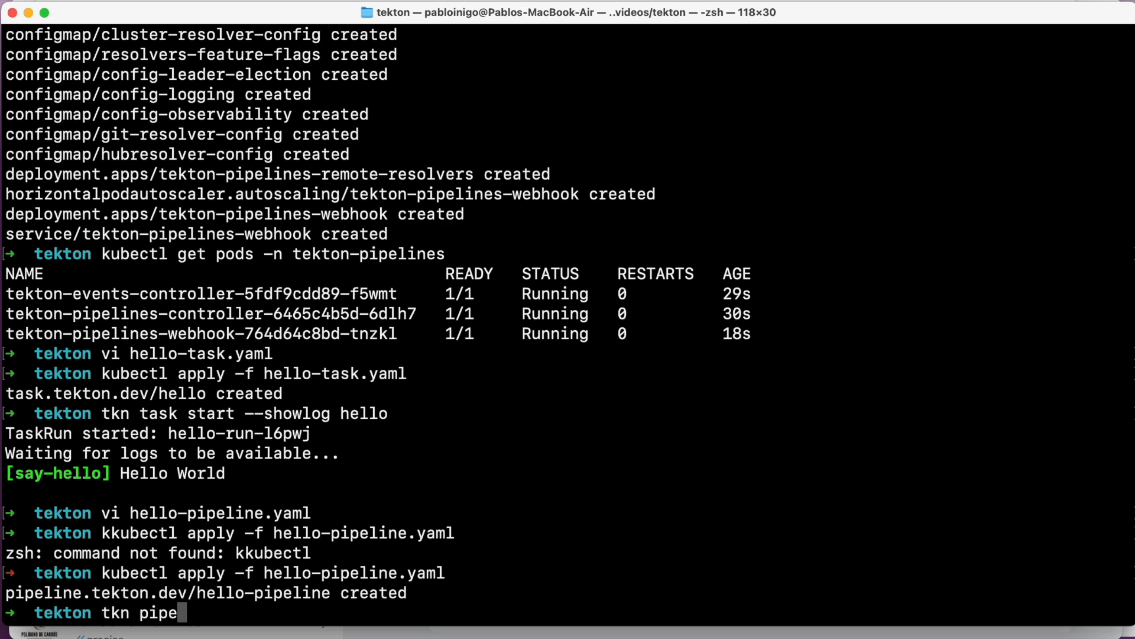
type("line start --showlog he")
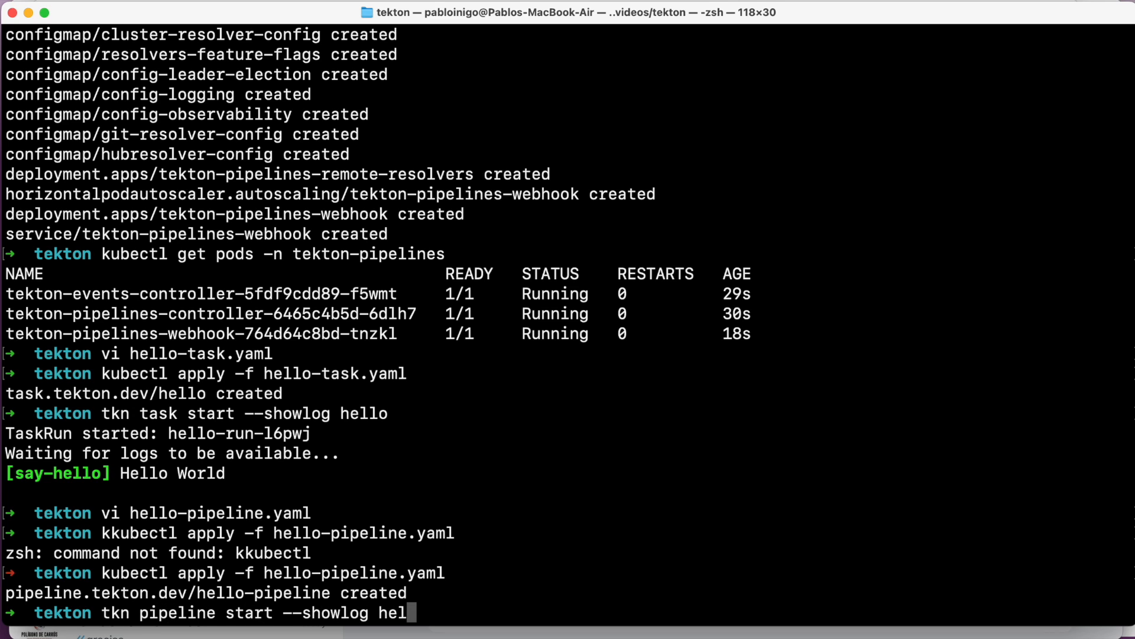
type("lo-pipel")
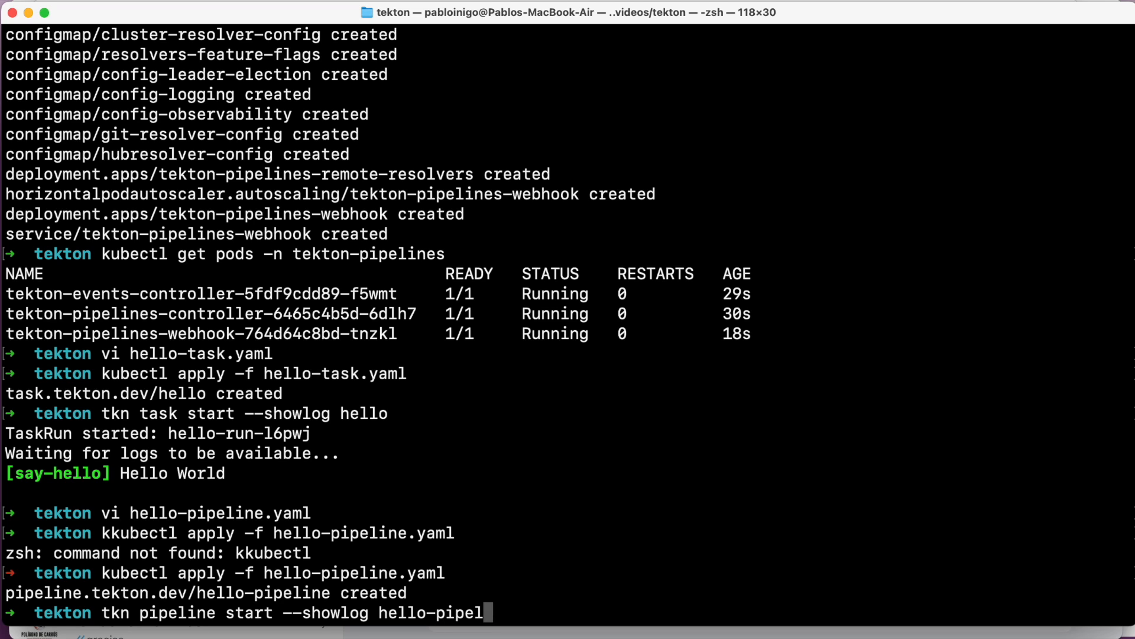
key("Enter")
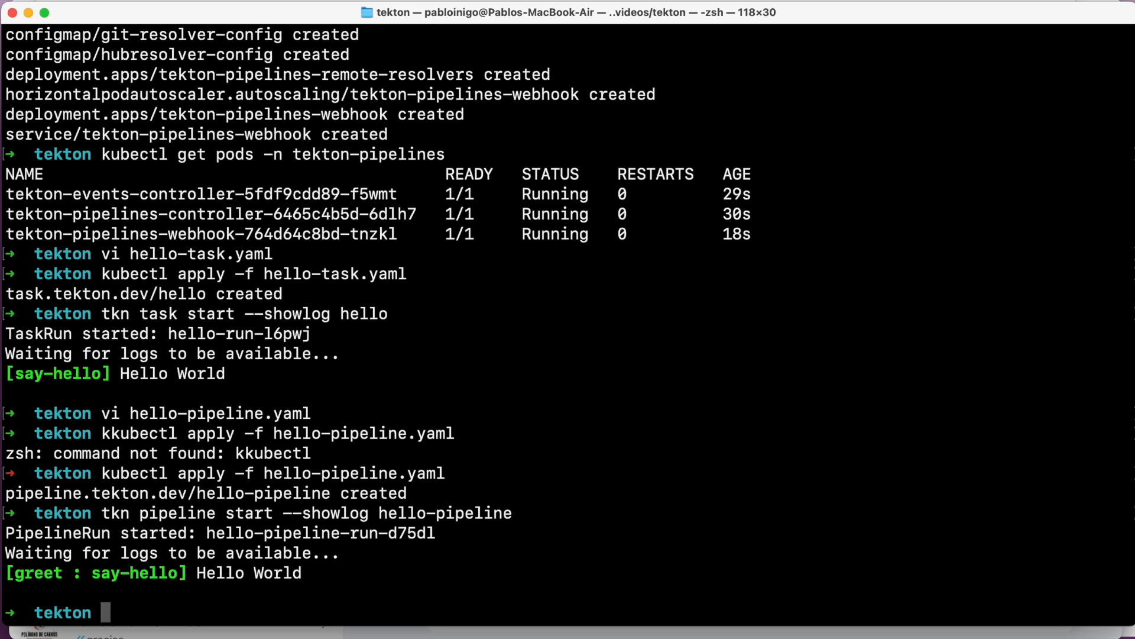
mouse_move(578, 511)
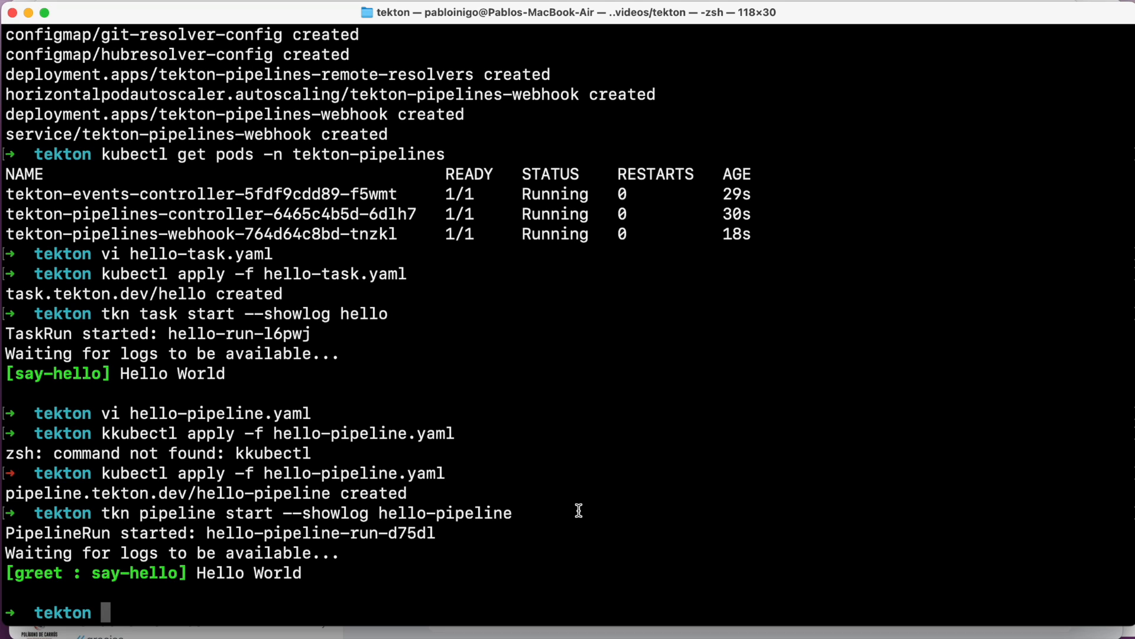
type("vi ran")
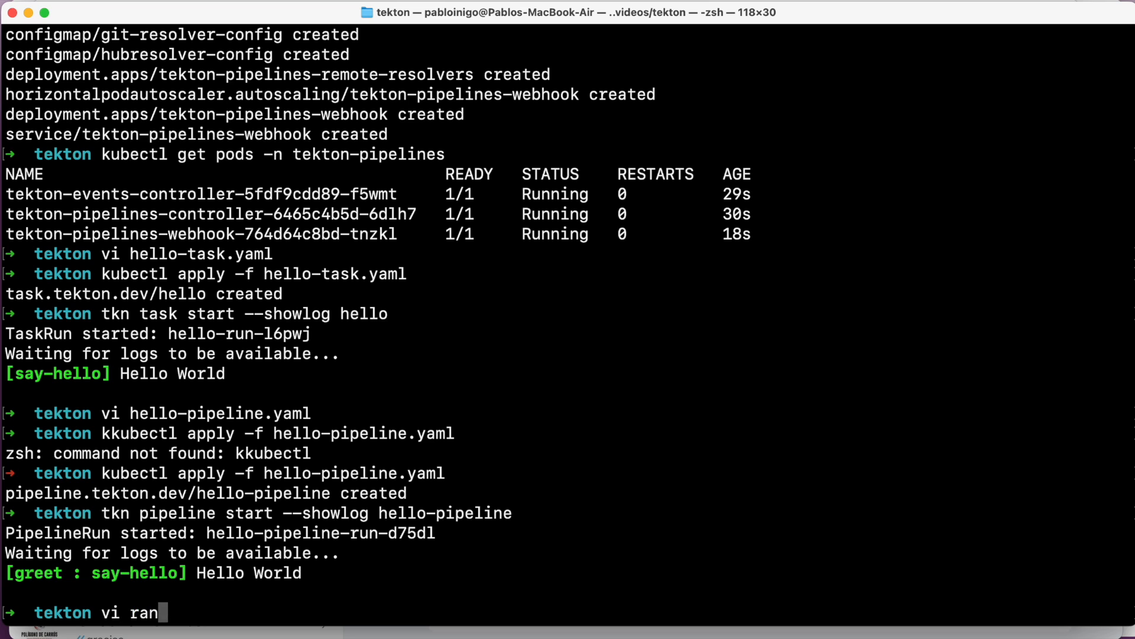
type("dom-ta")
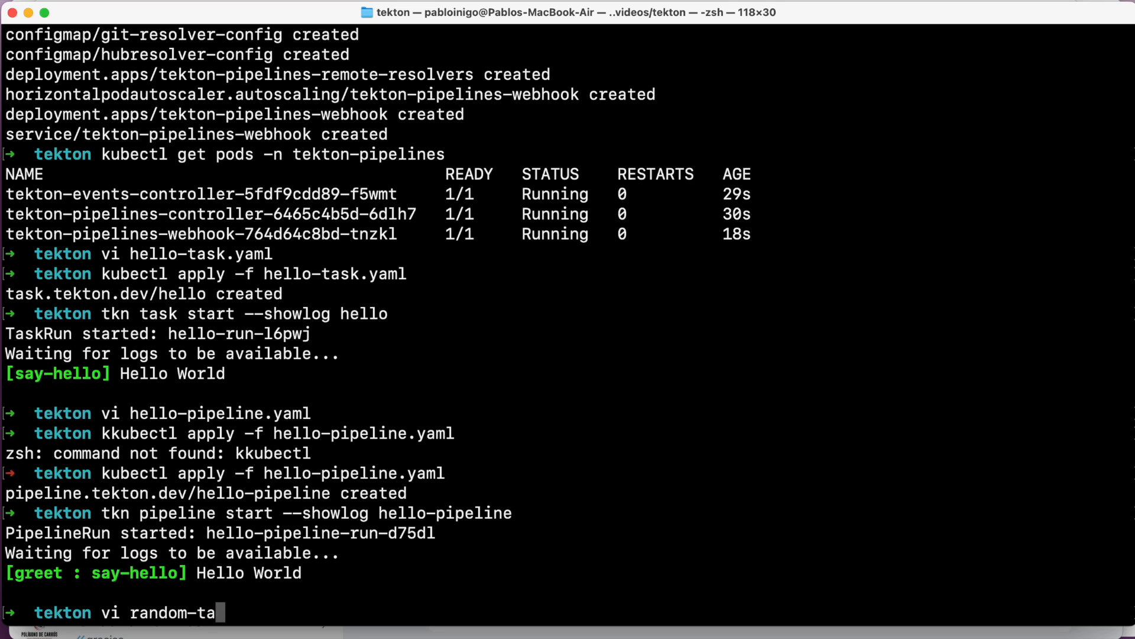
key("Enter")
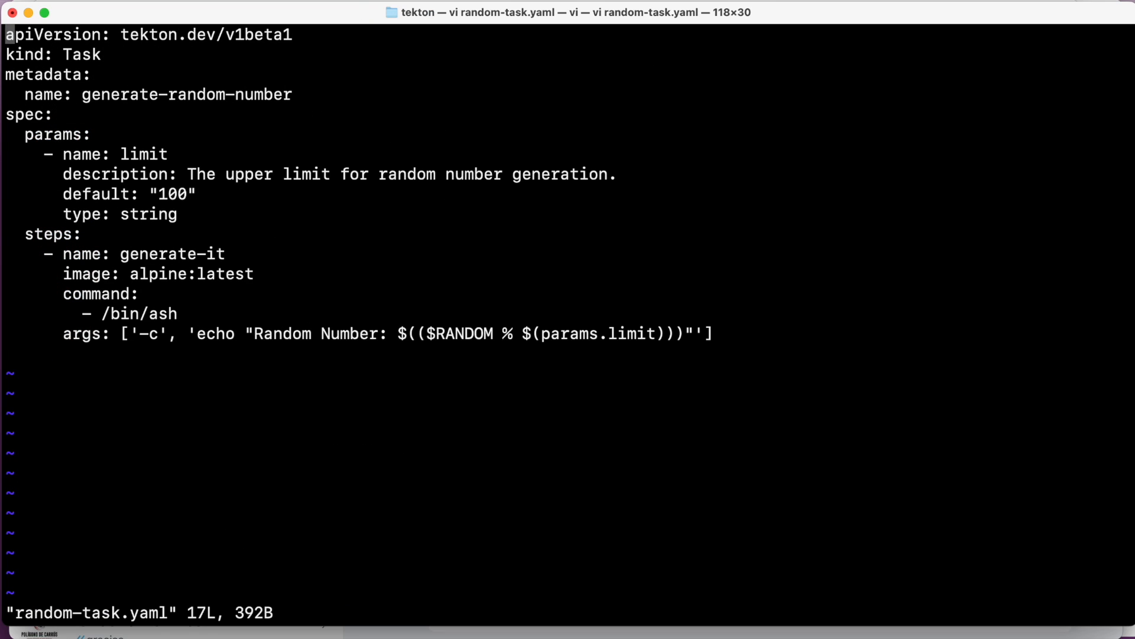
mouse_move(36, 62)
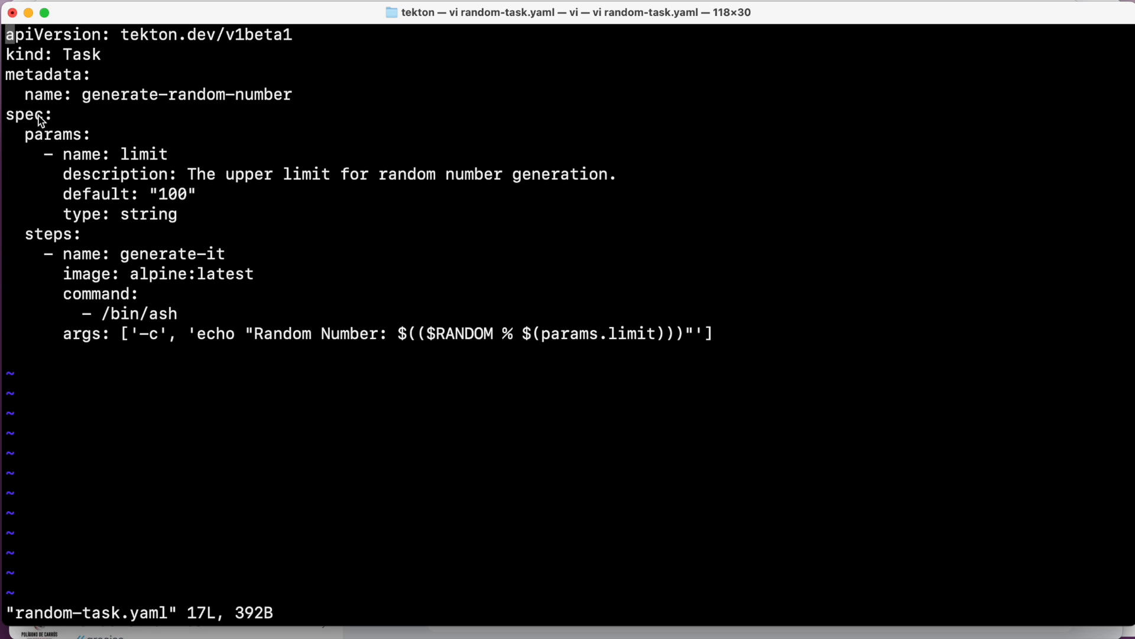
mouse_move(42, 144)
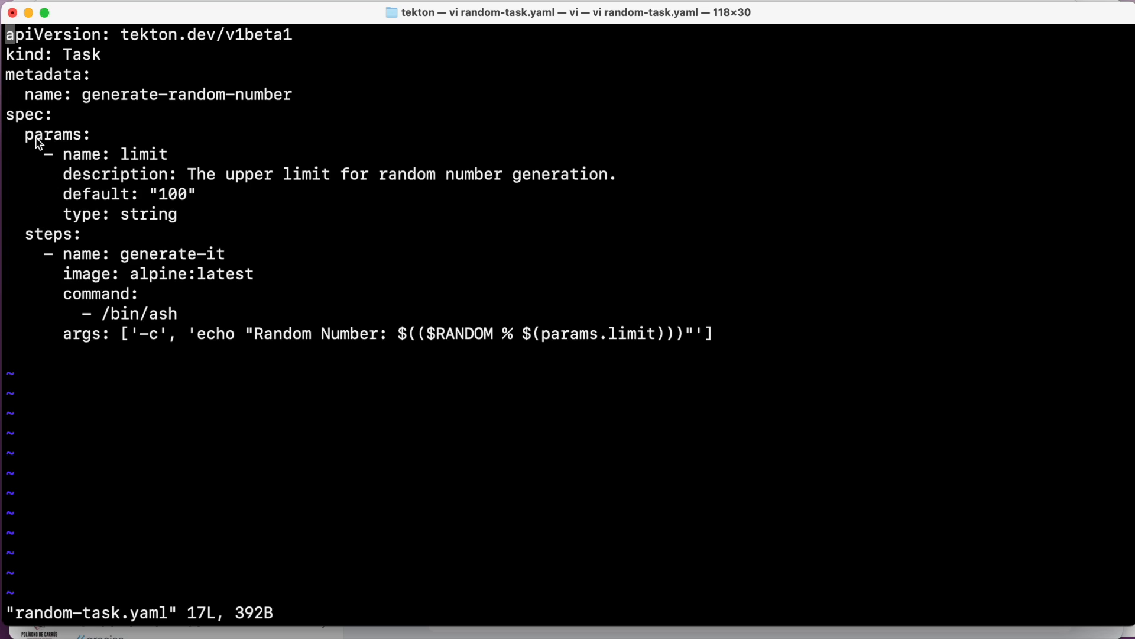
mouse_move(161, 218)
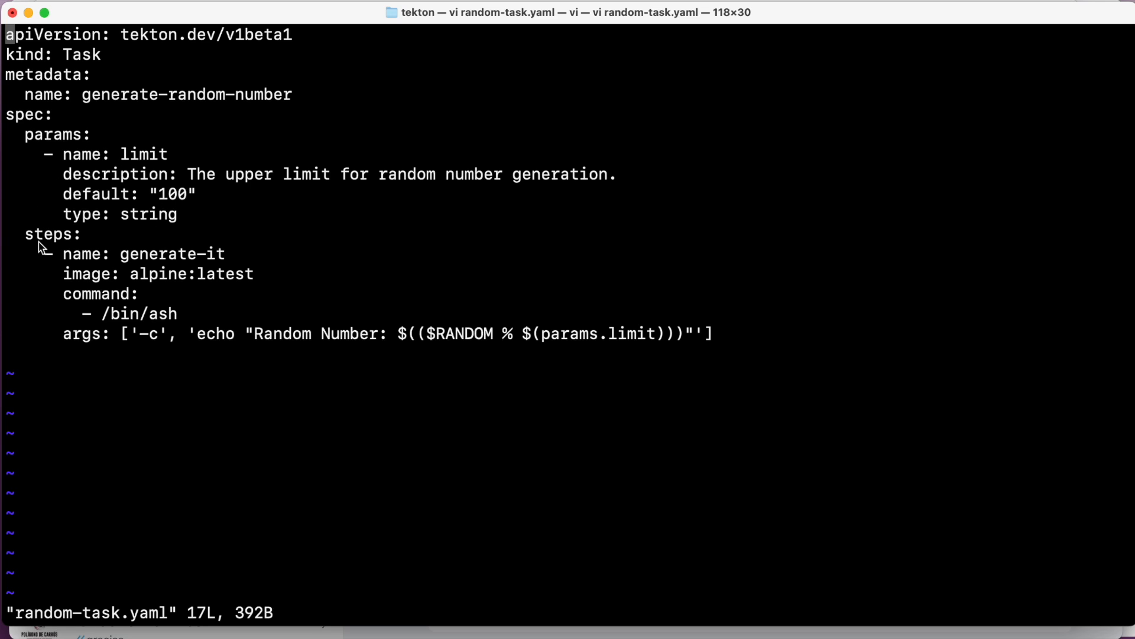
double_click(46, 234)
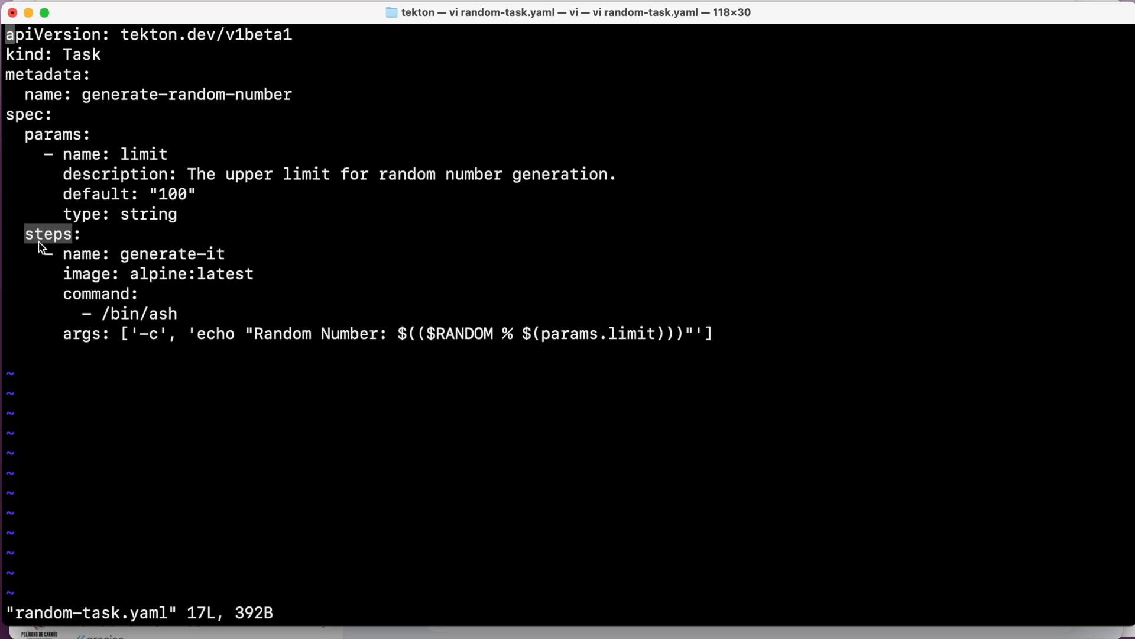
mouse_move(221, 276)
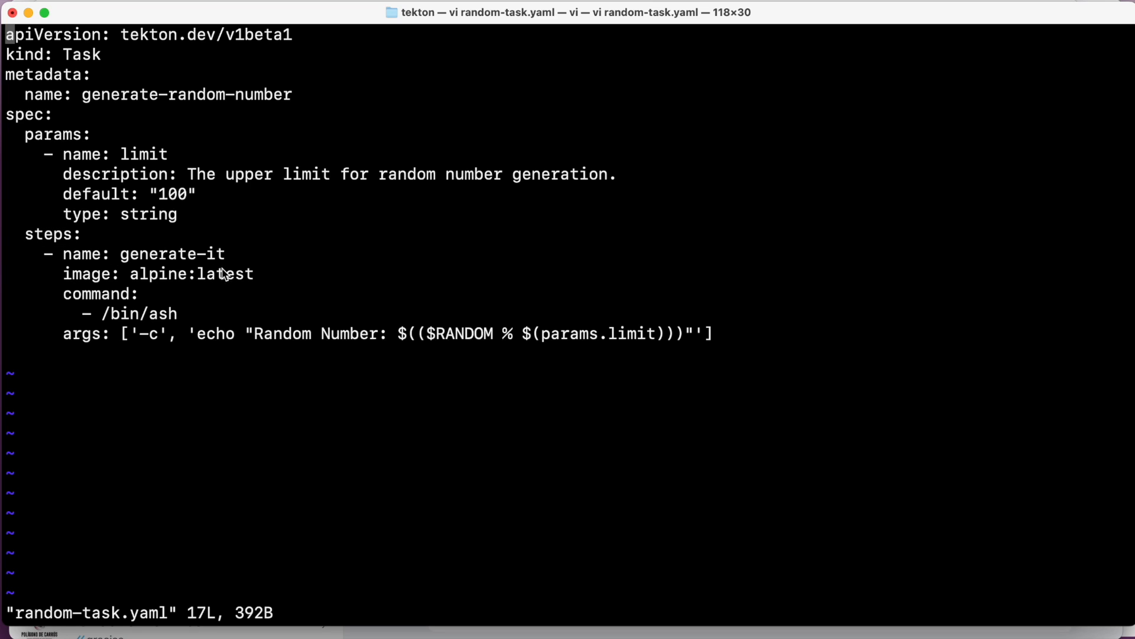
mouse_move(155, 337)
type(":")
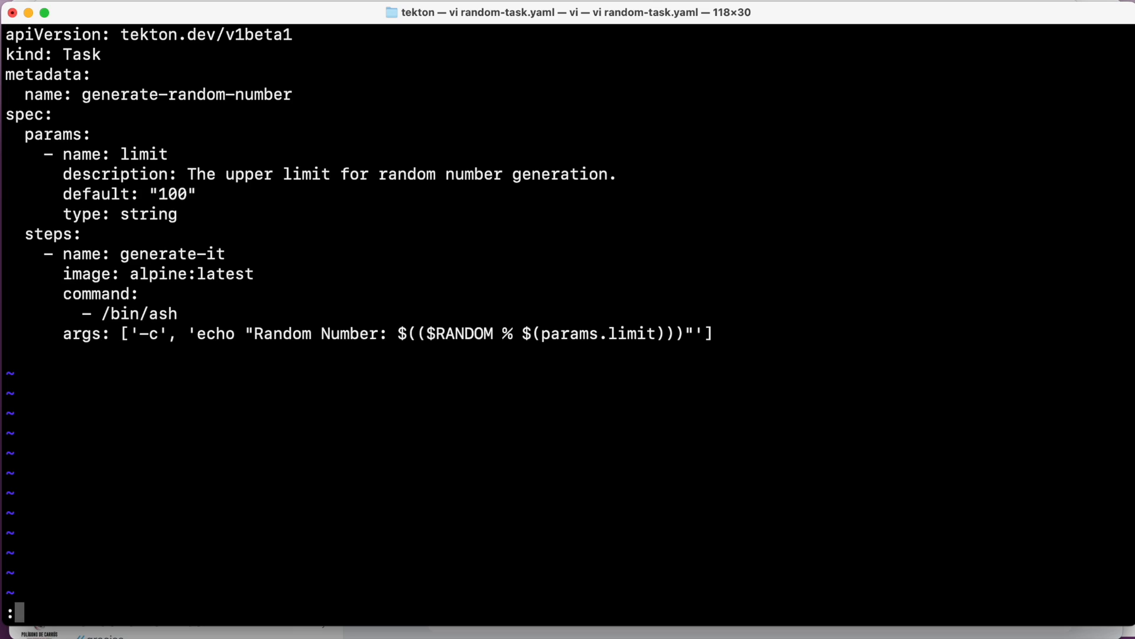
key("Escape")
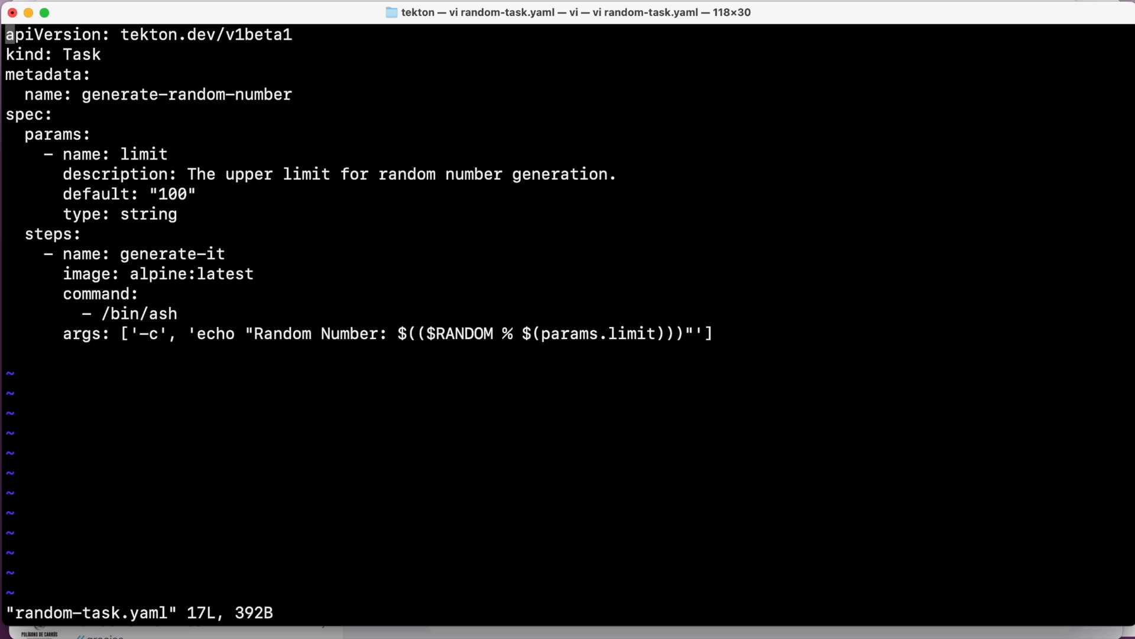
mouse_move(540, 343)
type("k")
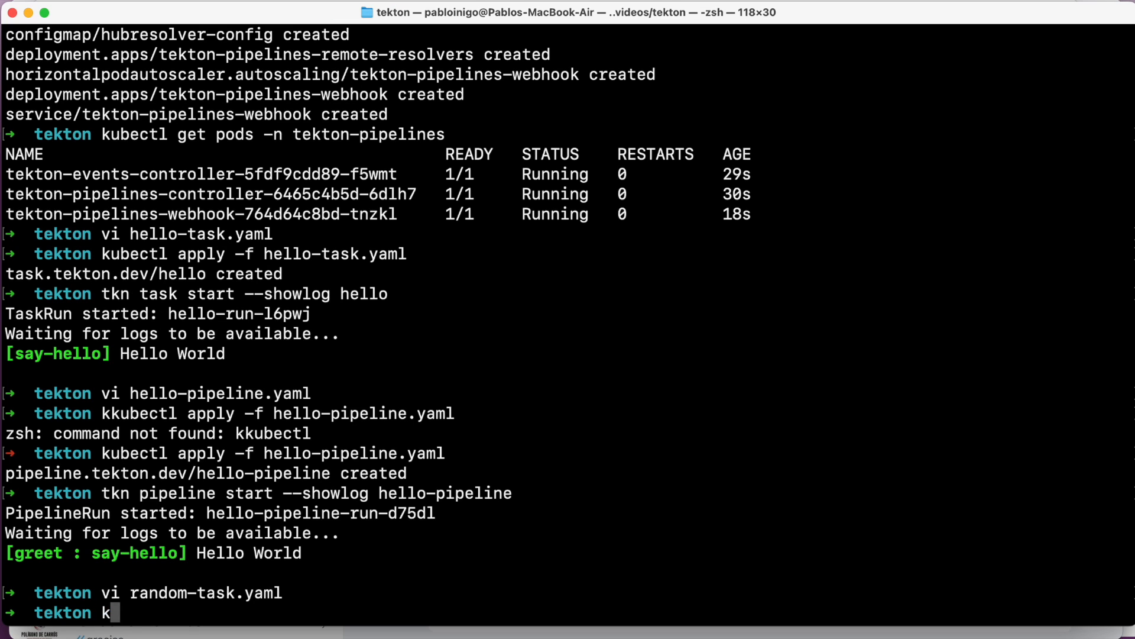
Apply random-task.yaml to create generate-random-number, then start opening random-pipeline.yaml in vi.
type("ubectl apply")
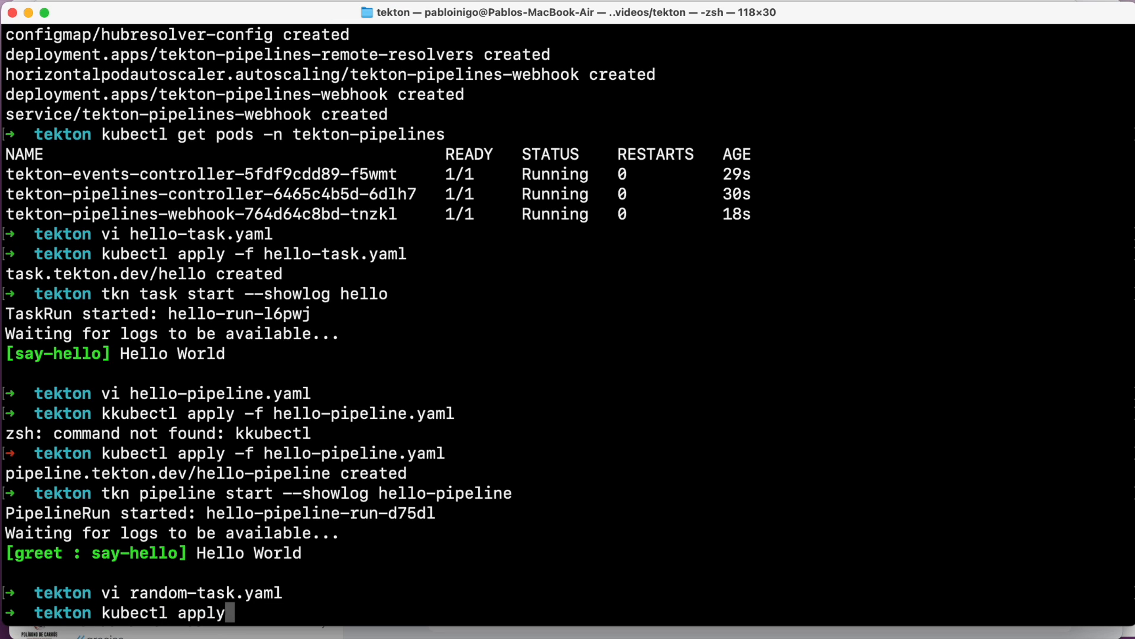
type("-f random-task.yaml")
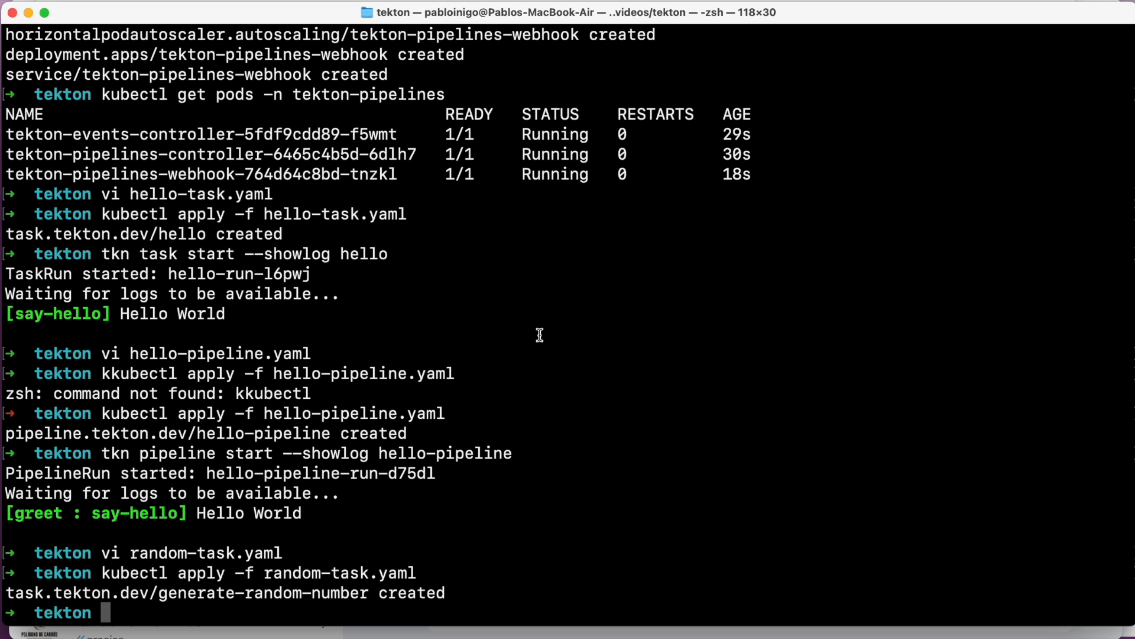
type("vi rand")
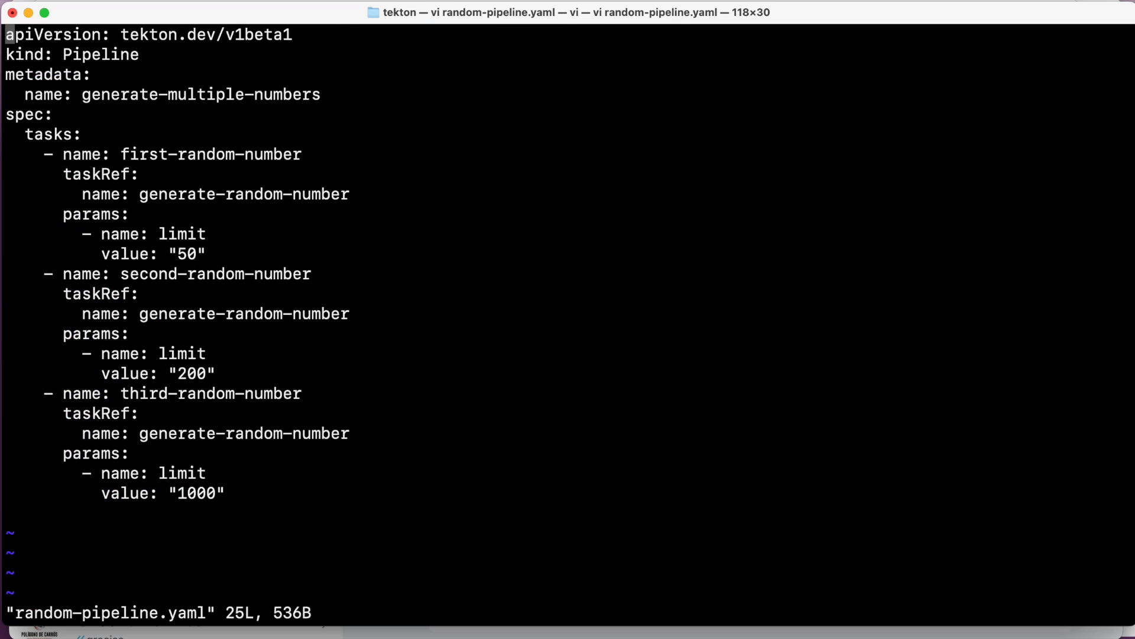
mouse_move(162, 66)
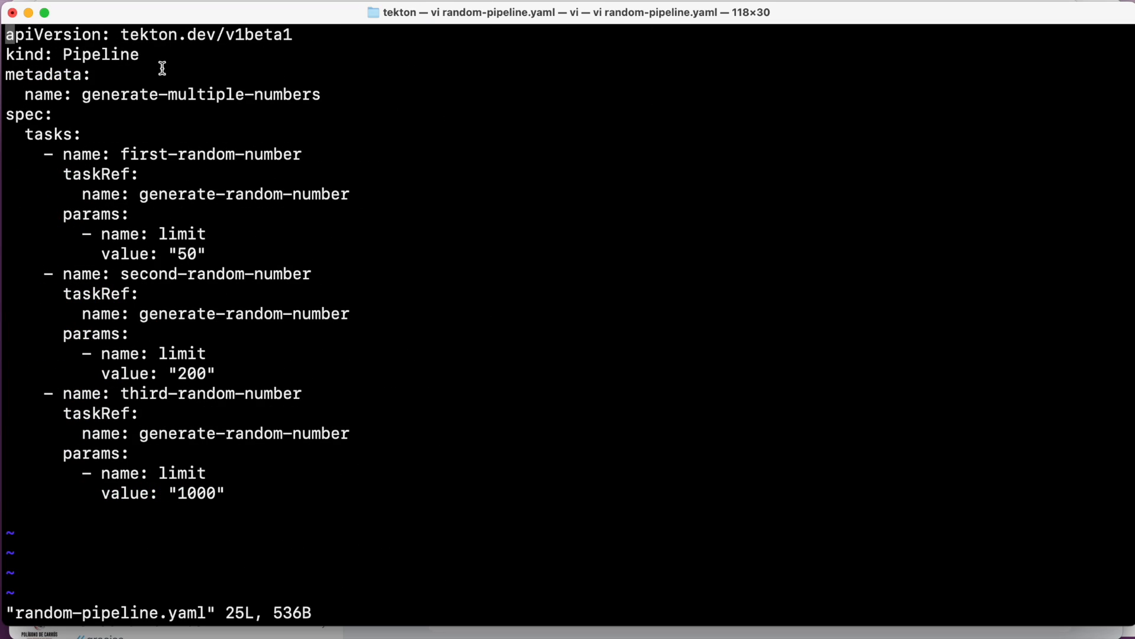
mouse_move(122, 75)
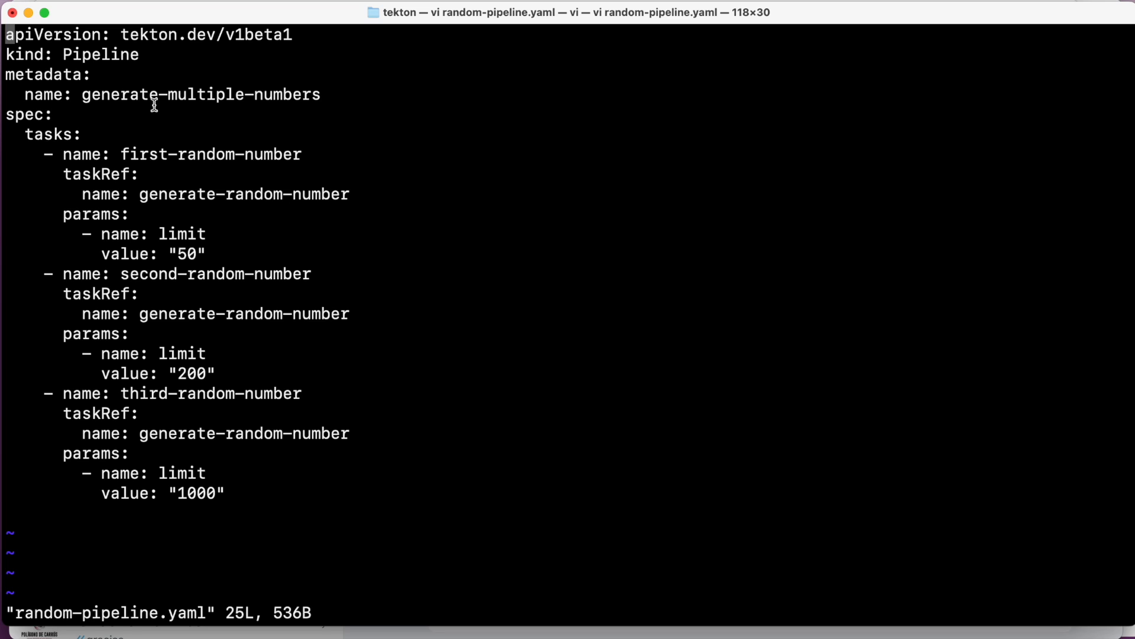
mouse_move(155, 96)
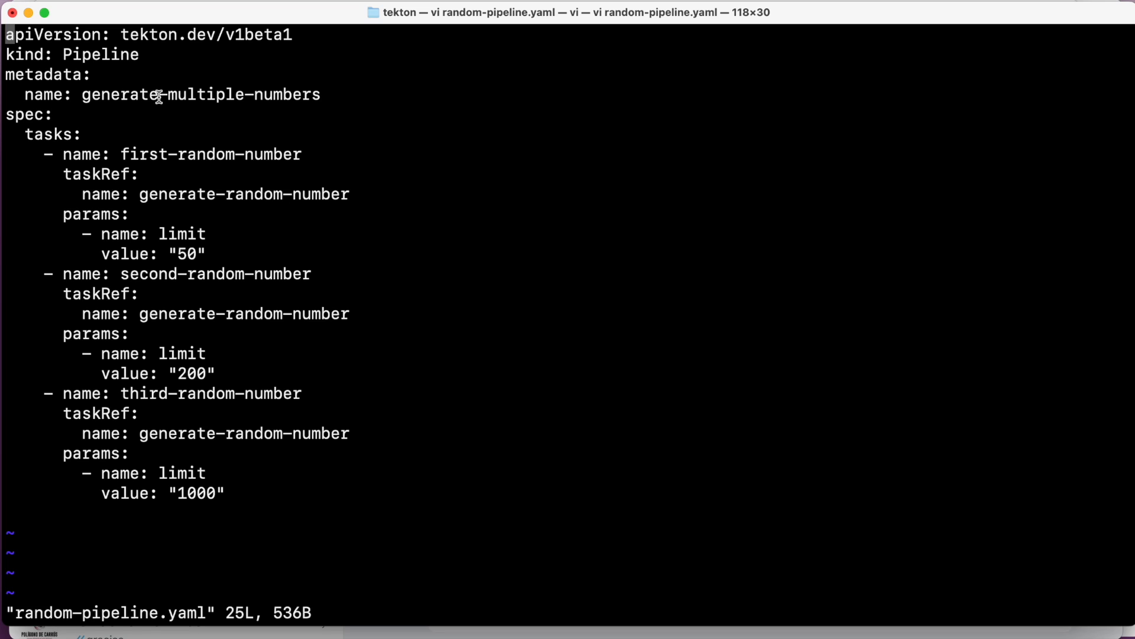
mouse_move(200, 127)
type("kube")
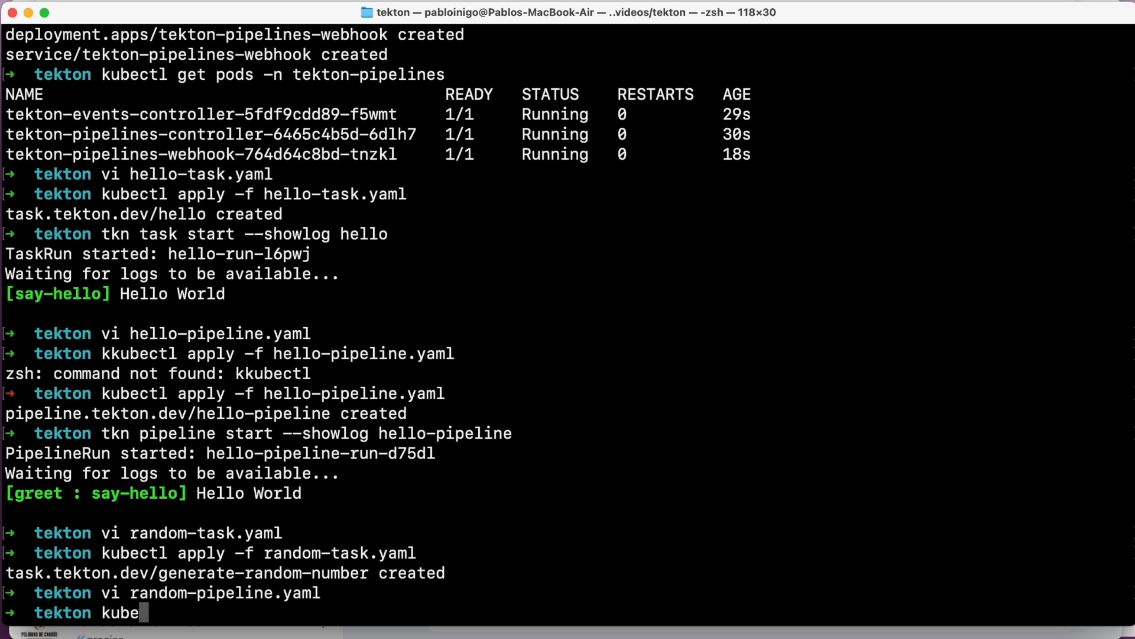
Apply random-pipeline.yaml with kubectl to create the generate-multiple-numbers pipeline.
type("ctl apply -f r")
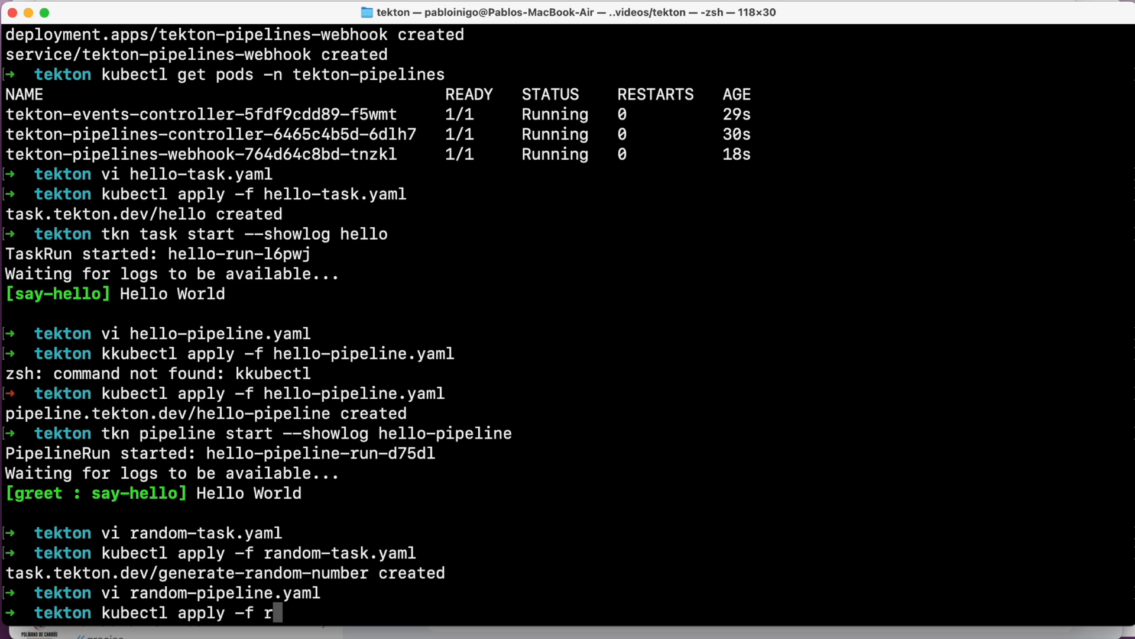
type("andom-pipeline.yaml")
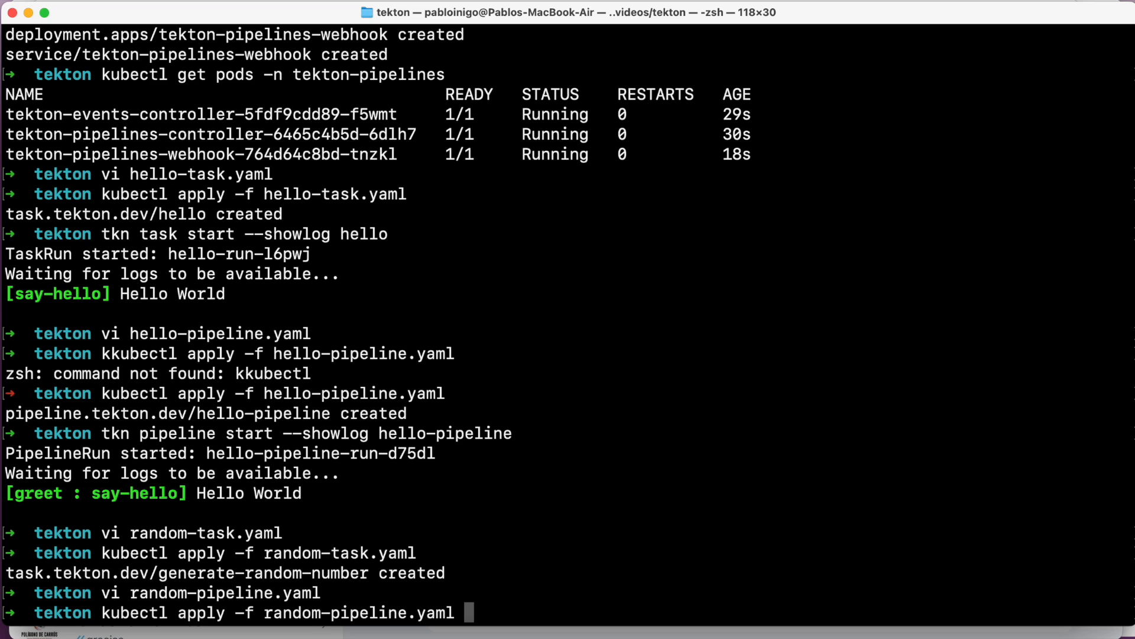
key("Return")
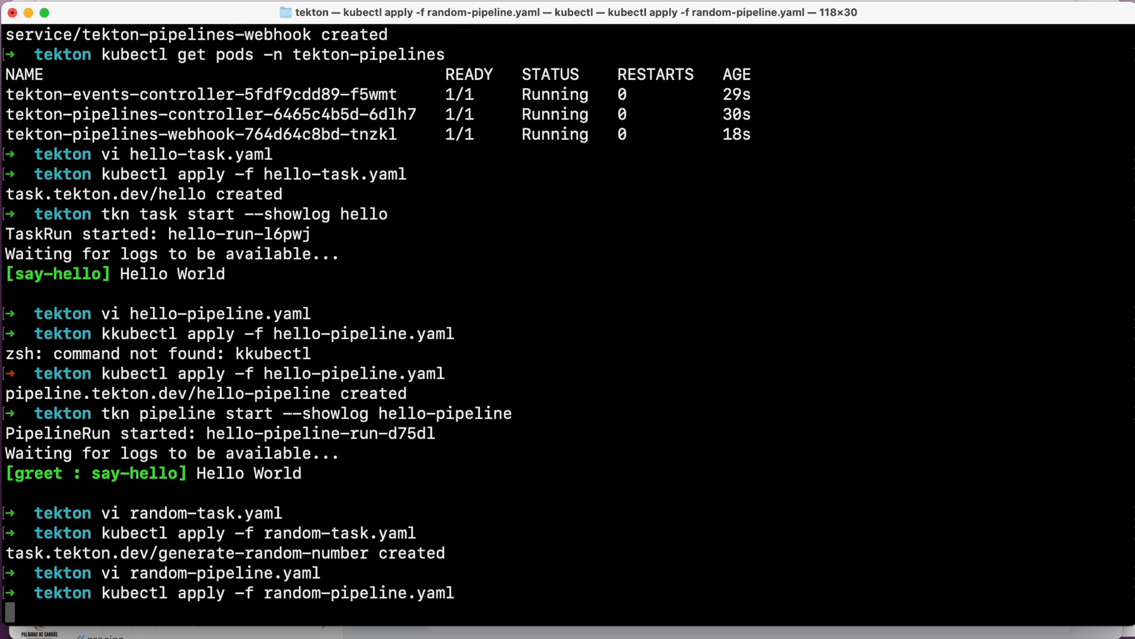
Begin entering tkn pipeline start --showlog generate-multiple-numbers.
key("Return")
type("tkn pipeline start")
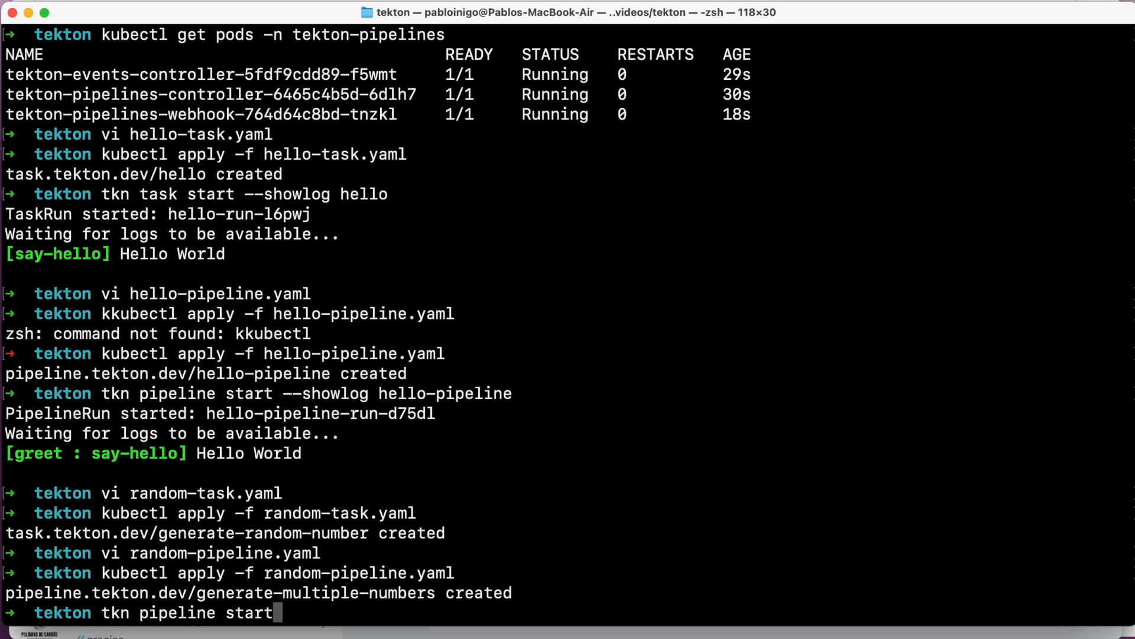
type("--showlog gen")
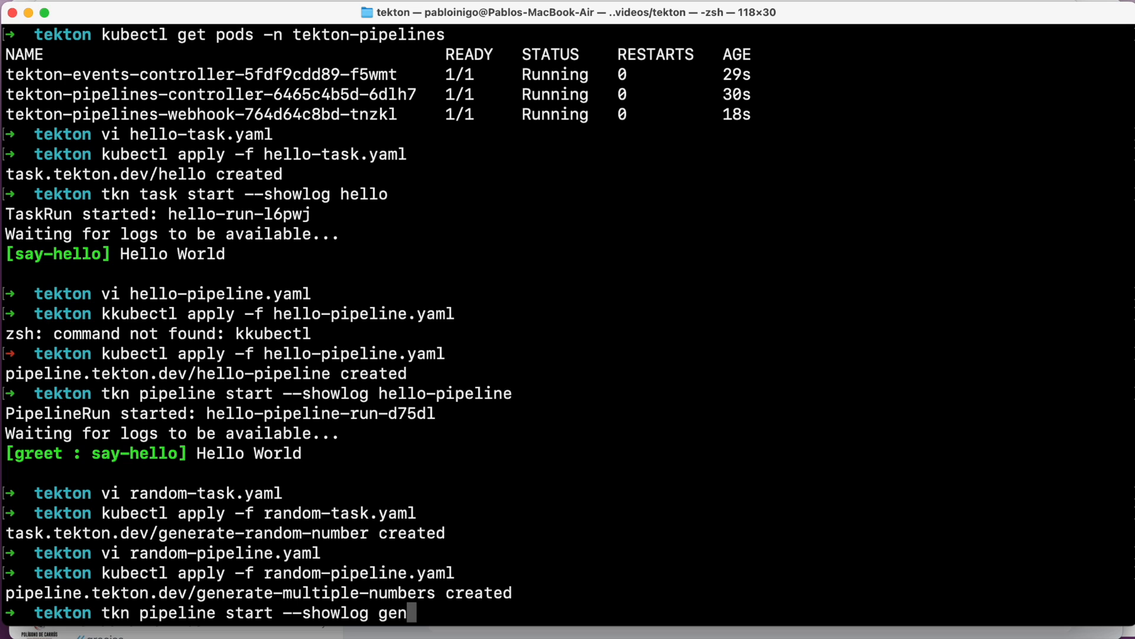
type("erate-multiple-number")
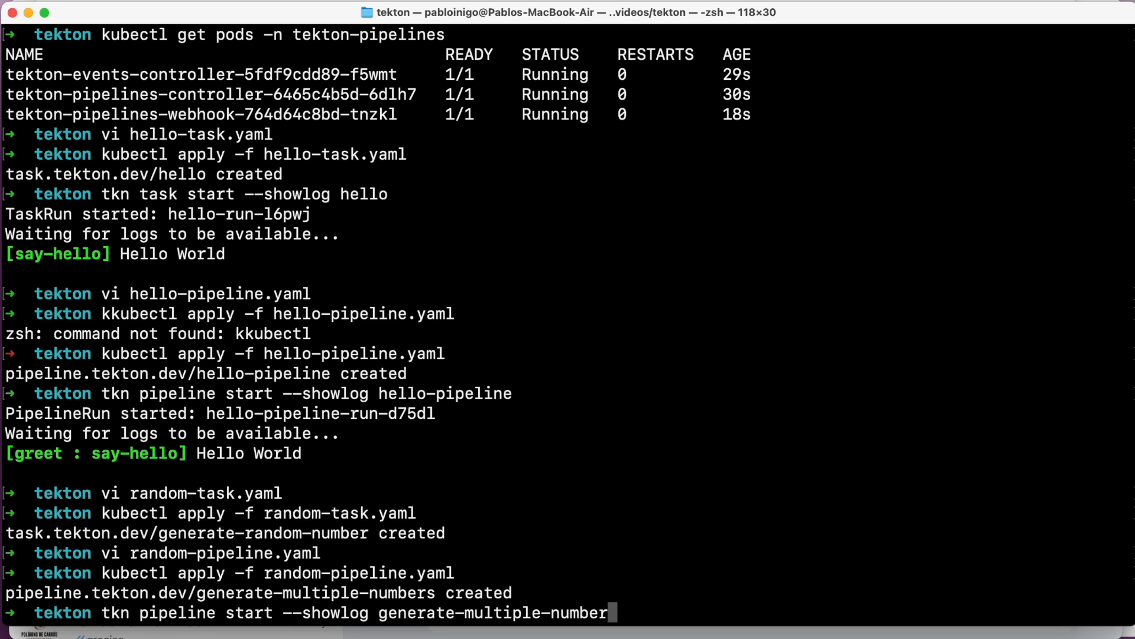